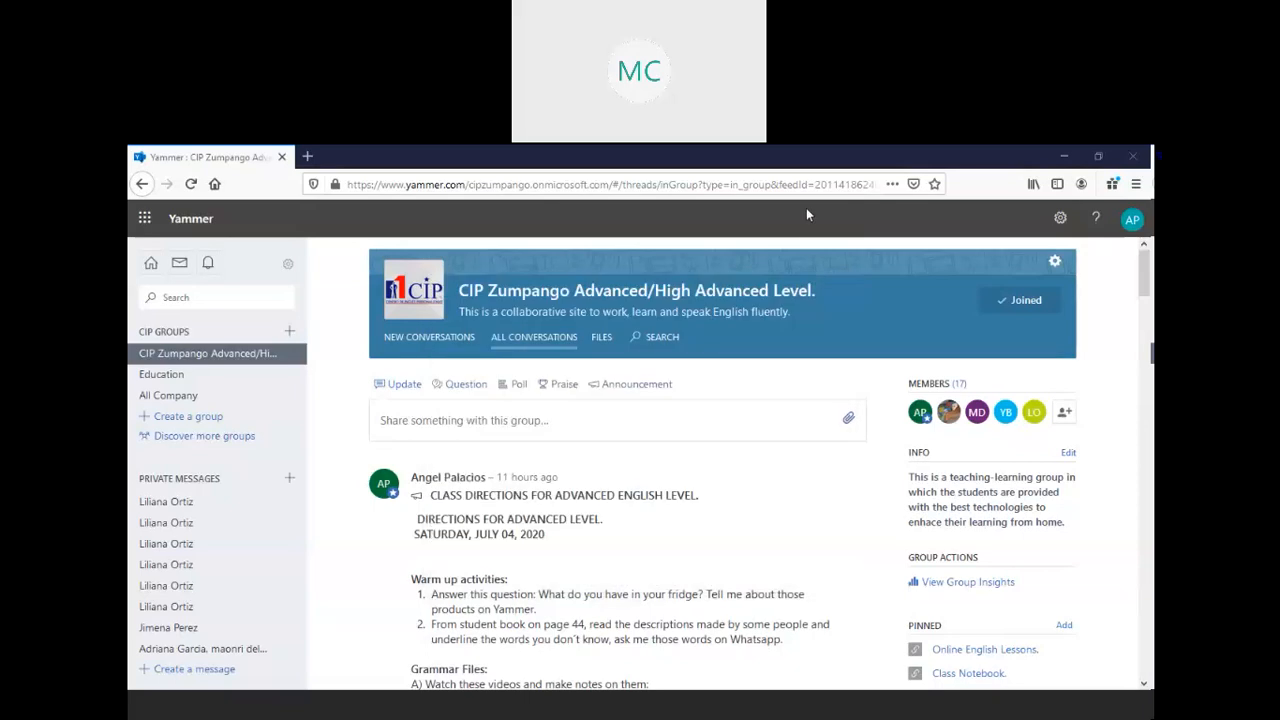
{"action": "mouse_move", "coordinate": [845, 476]}
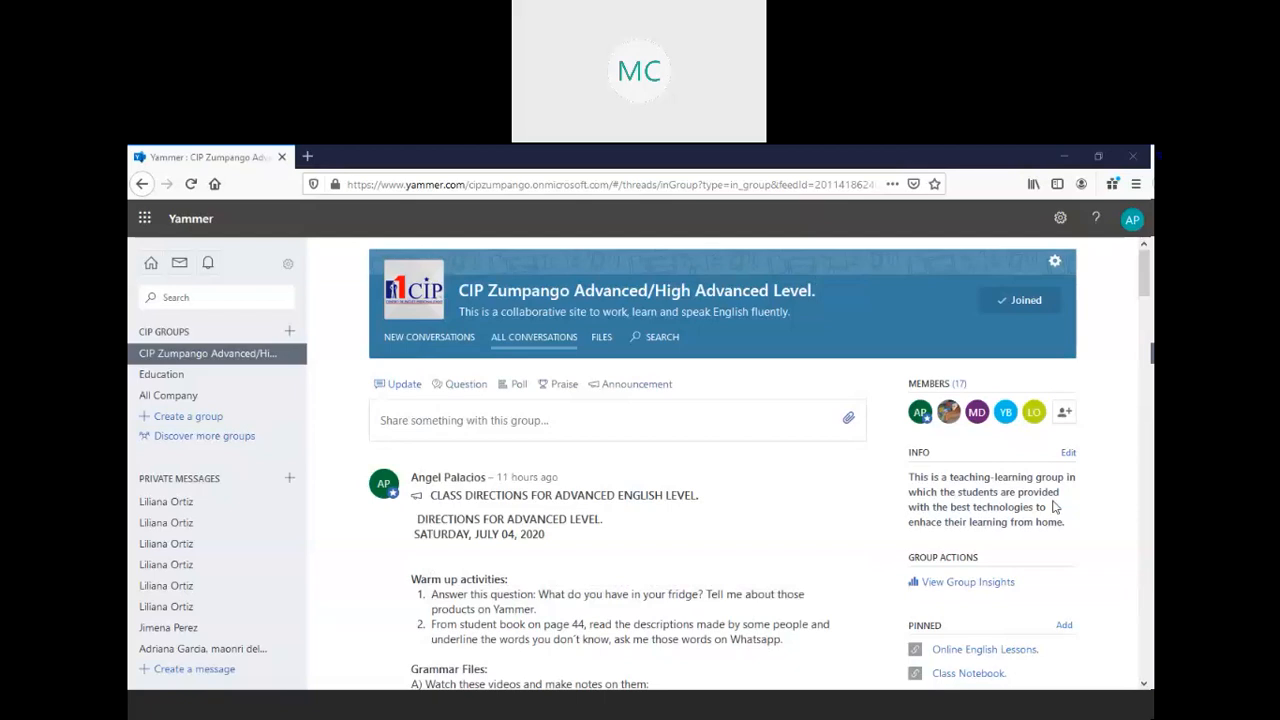
{"action": "mouse_move", "coordinate": [899, 544]}
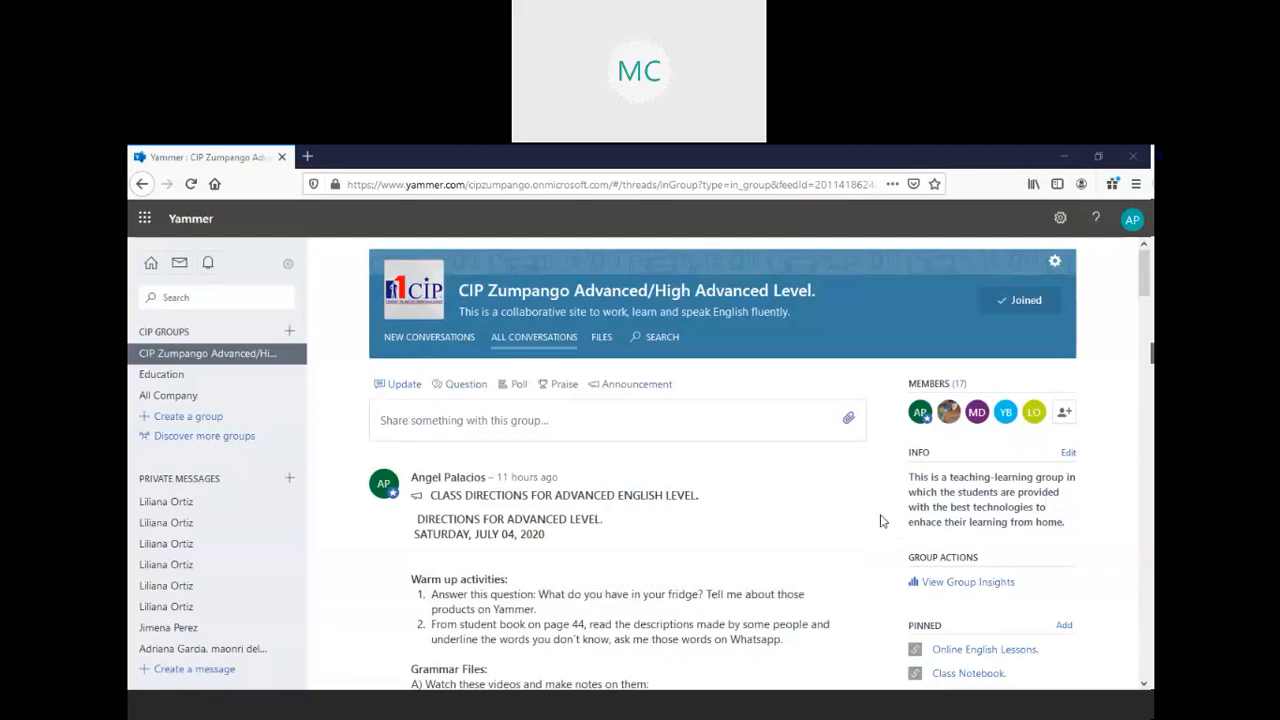
{"action": "mouse_move", "coordinate": [860, 515]}
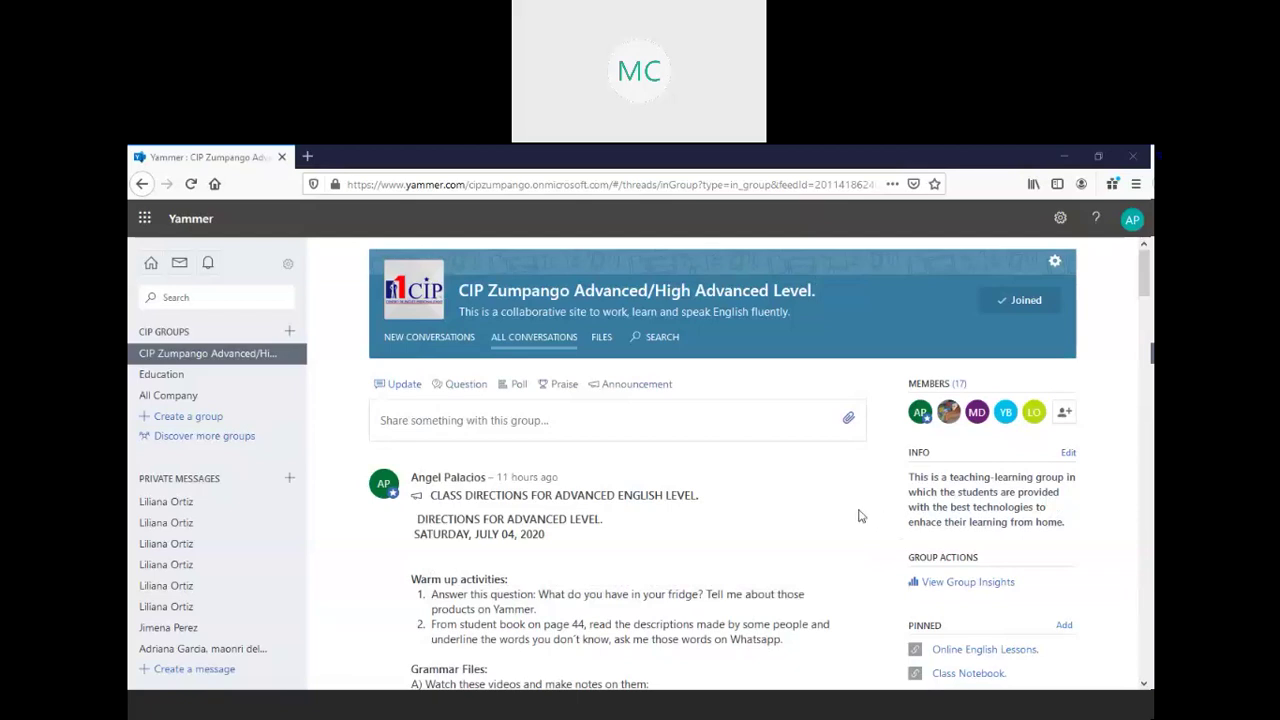
Scroll through the Advanced Level directions post to the High Advanced post header
{"action": "scroll", "scroll_direction": "down", "scroll_amount": 3}
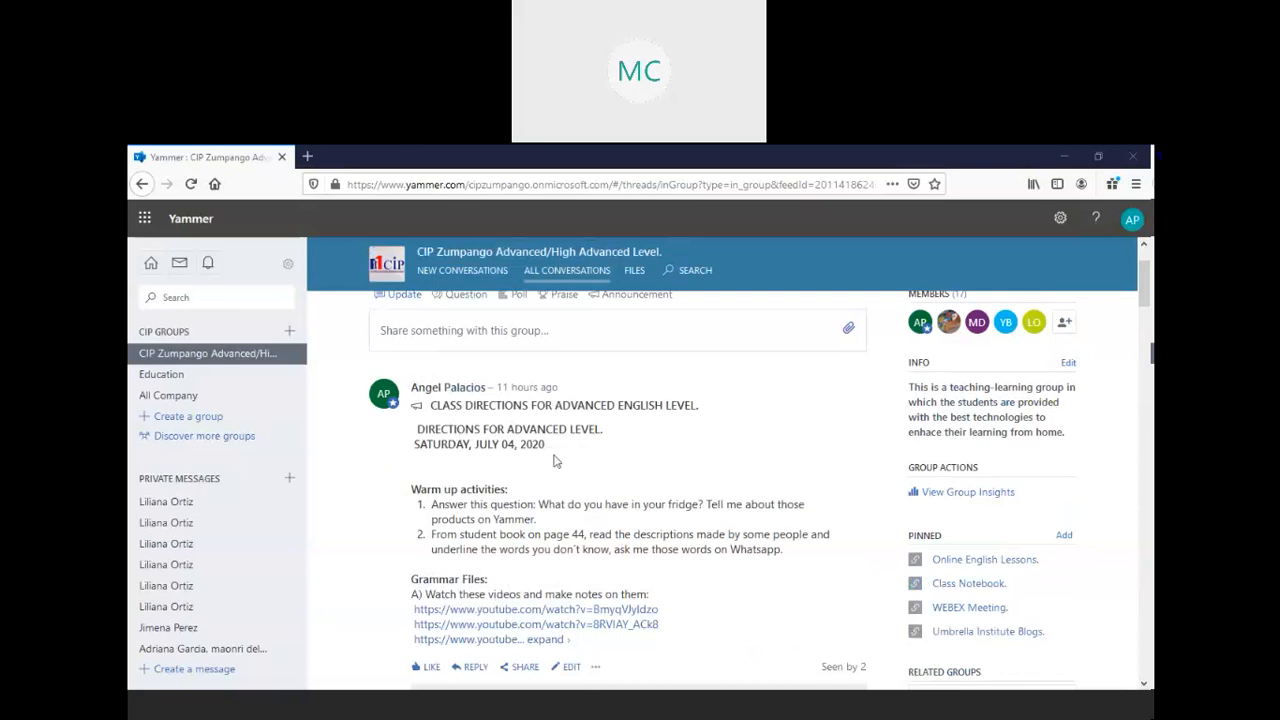
{"action": "mouse_move", "coordinate": [635, 451]}
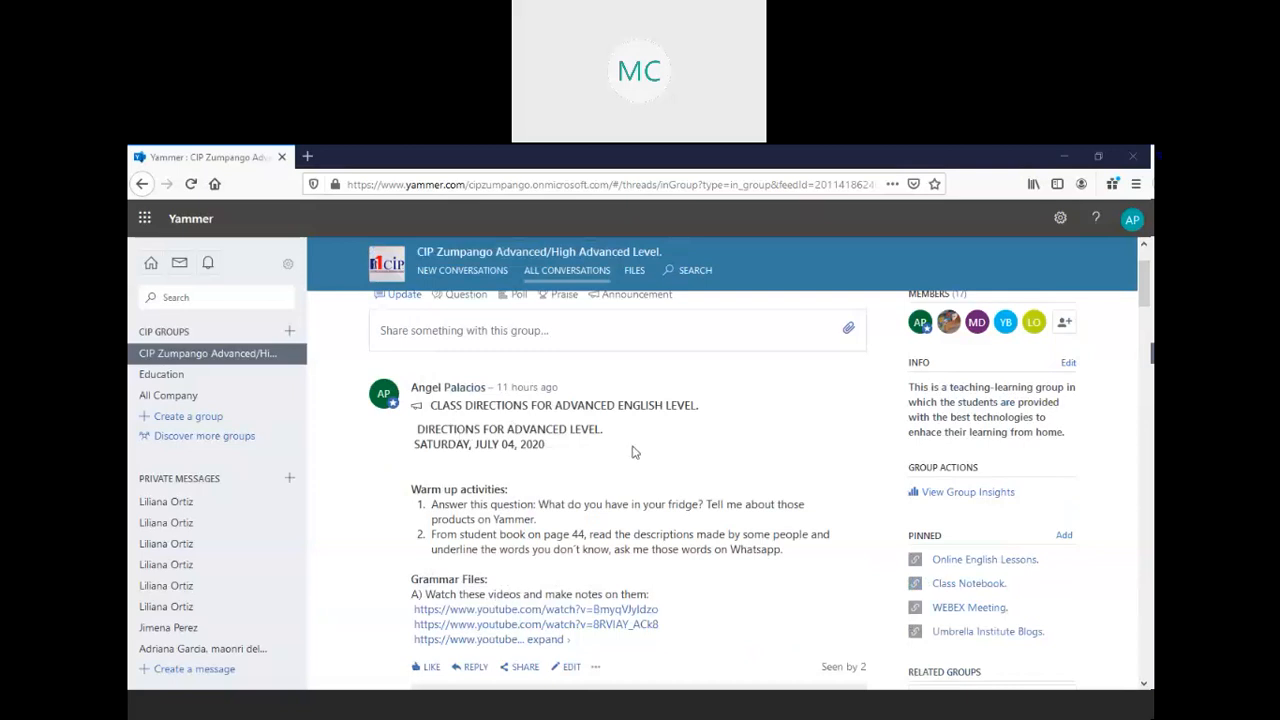
{"action": "mouse_move", "coordinate": [630, 468]}
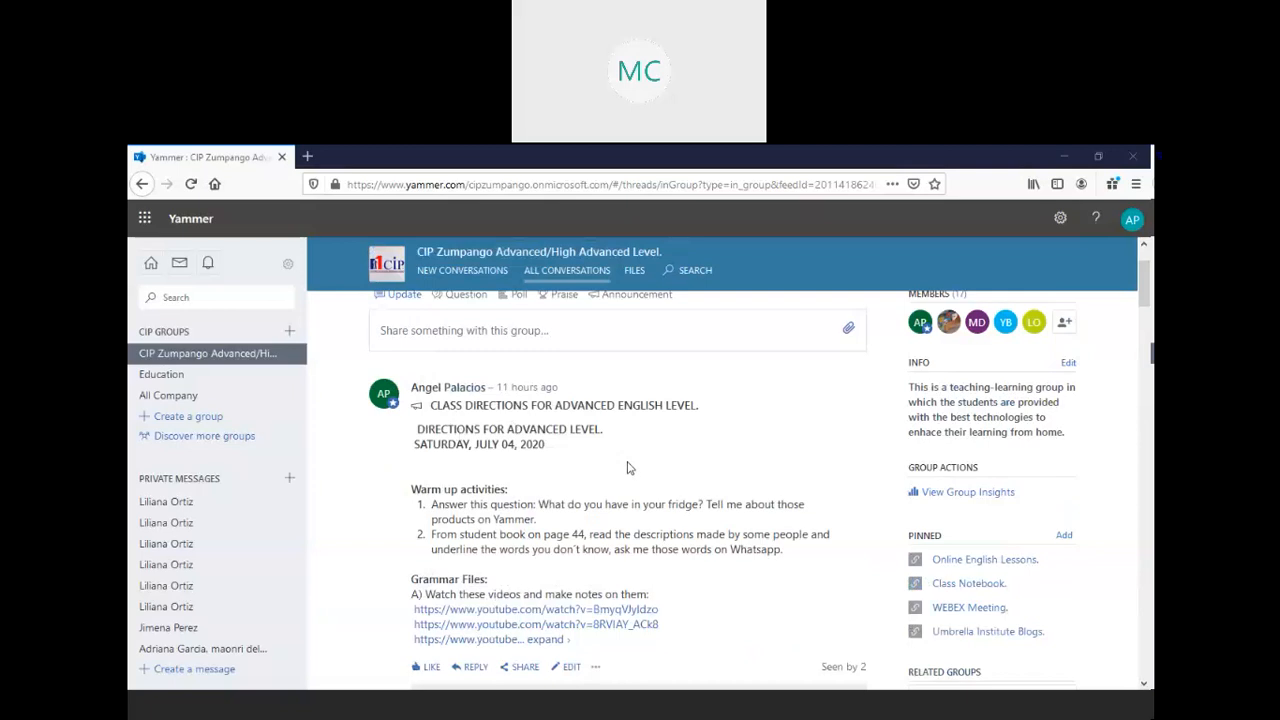
{"action": "scroll", "scroll_direction": "down", "scroll_amount": 3}
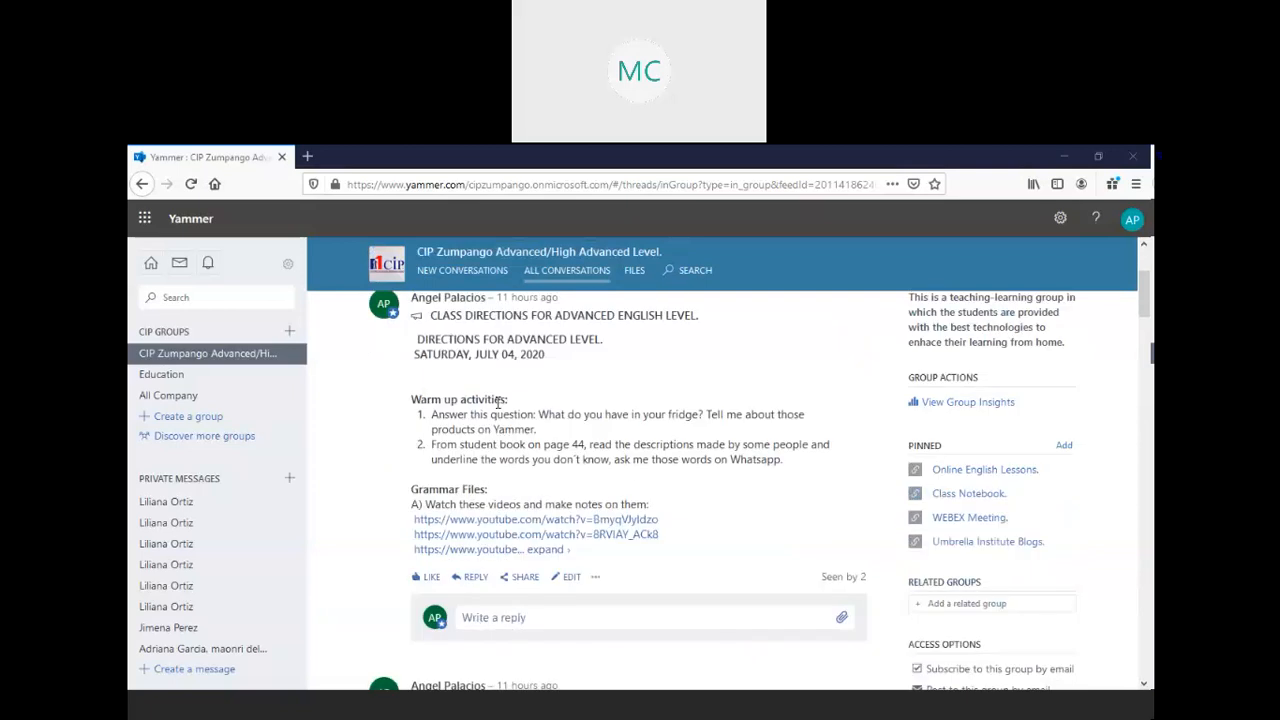
{"action": "mouse_move", "coordinate": [601, 420]}
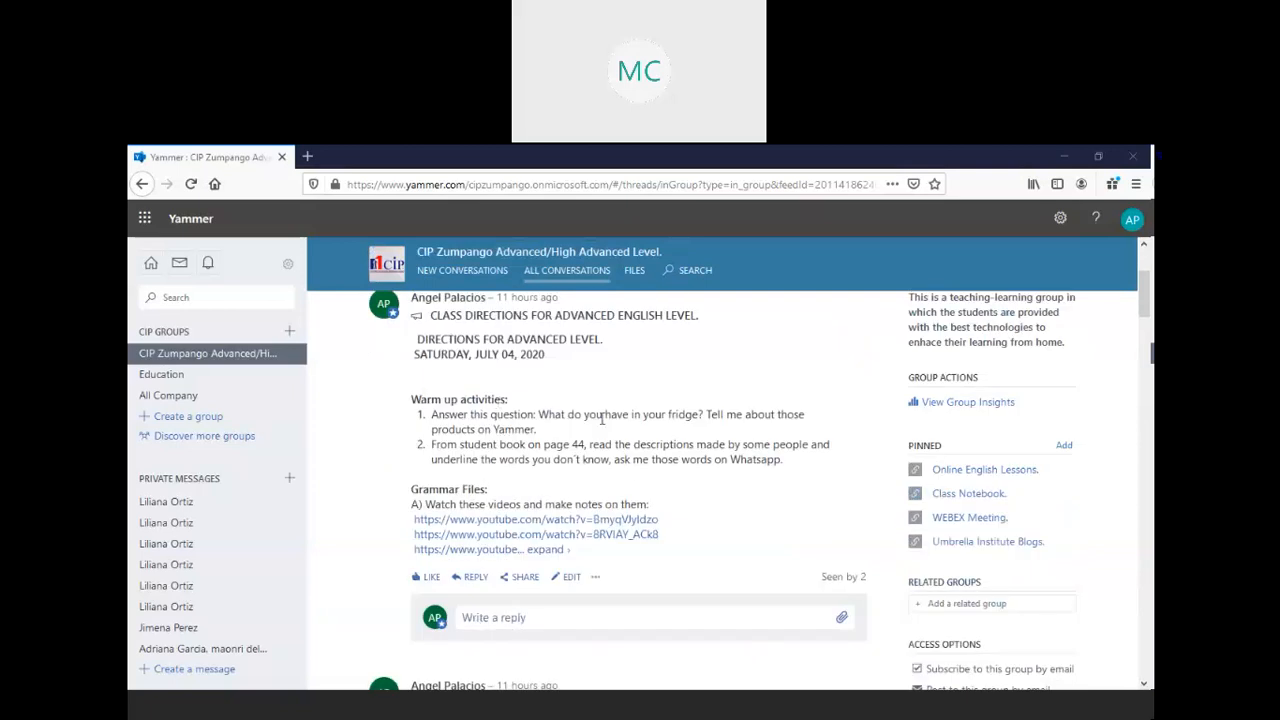
{"action": "mouse_move", "coordinate": [616, 444]}
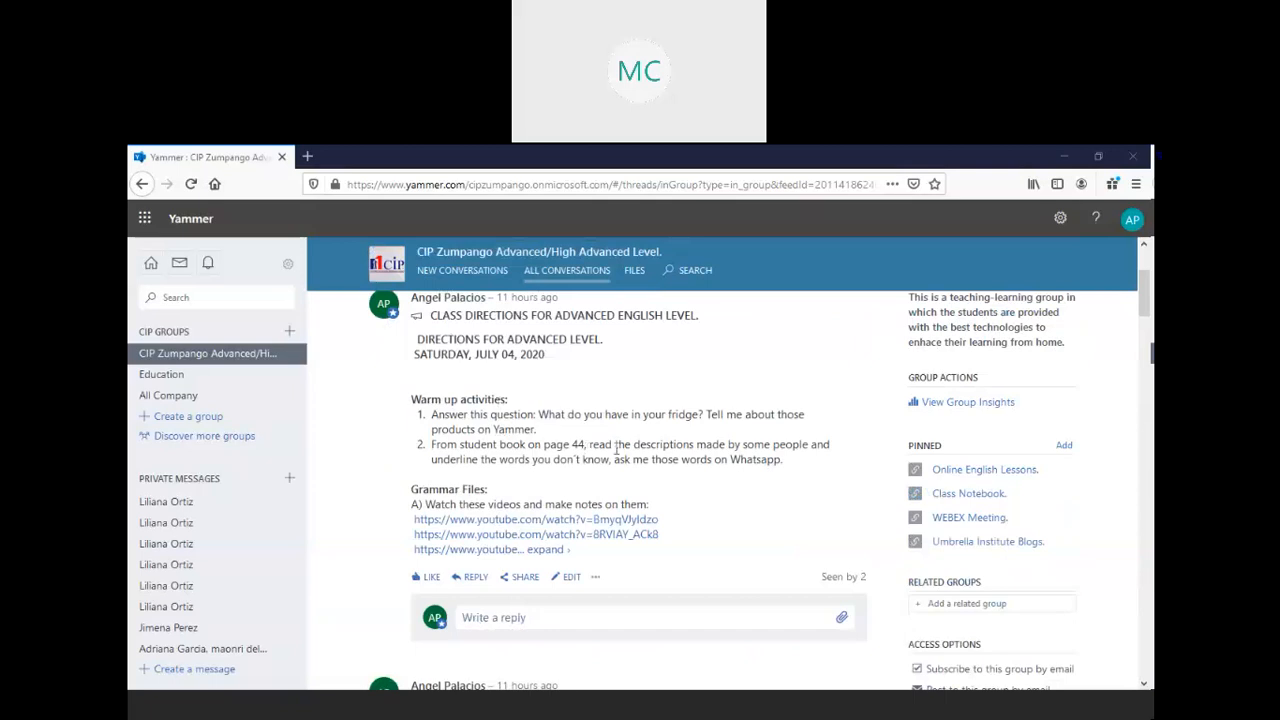
{"action": "mouse_move", "coordinate": [693, 476]}
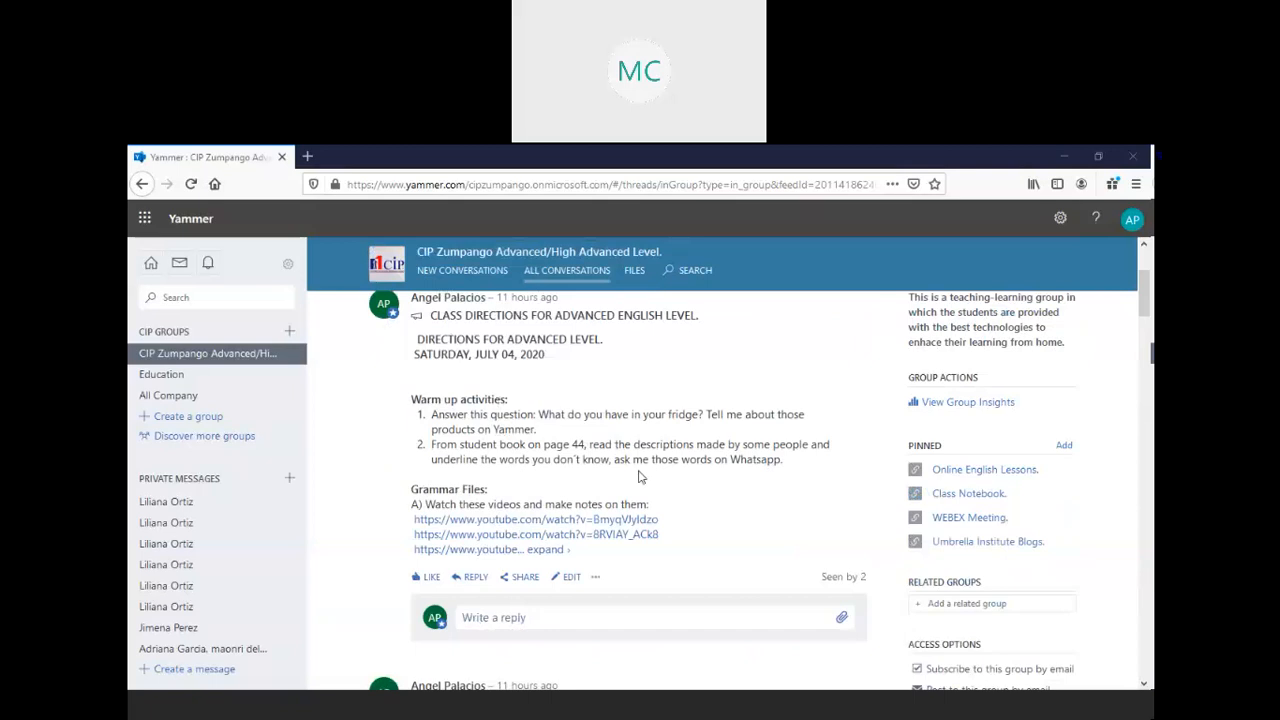
{"action": "mouse_move", "coordinate": [647, 476]}
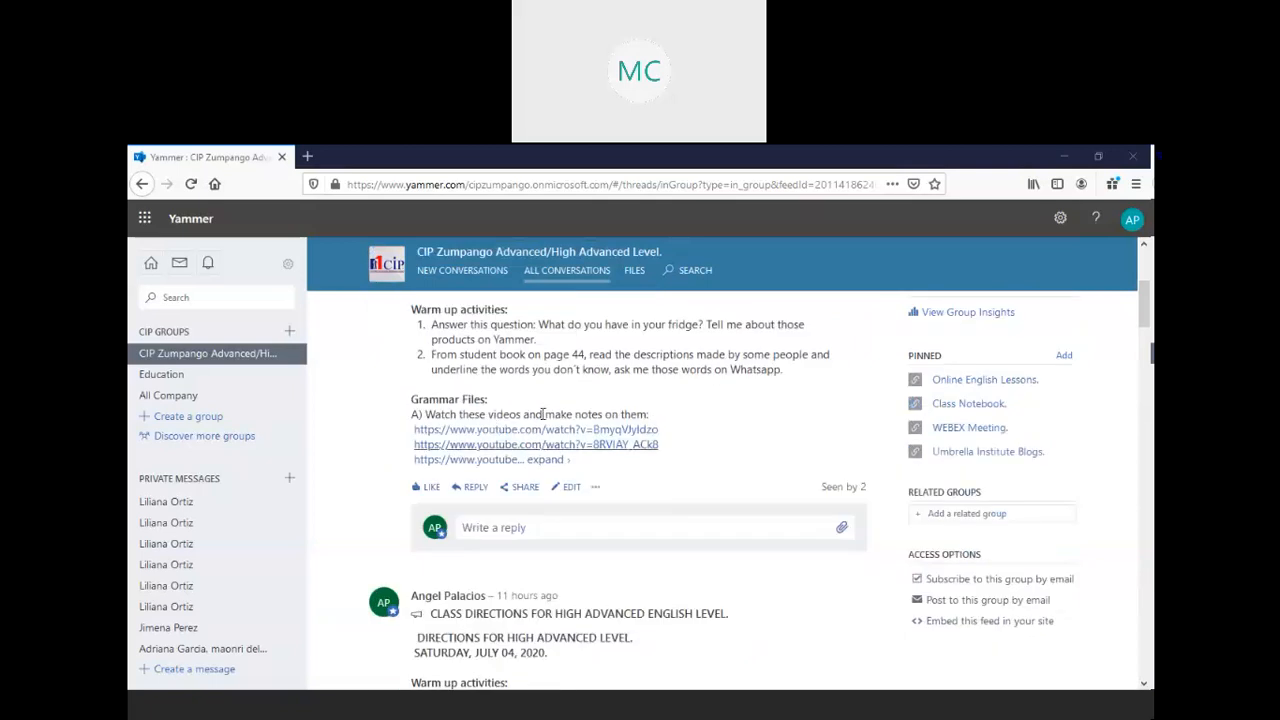
{"action": "mouse_move", "coordinate": [603, 466]}
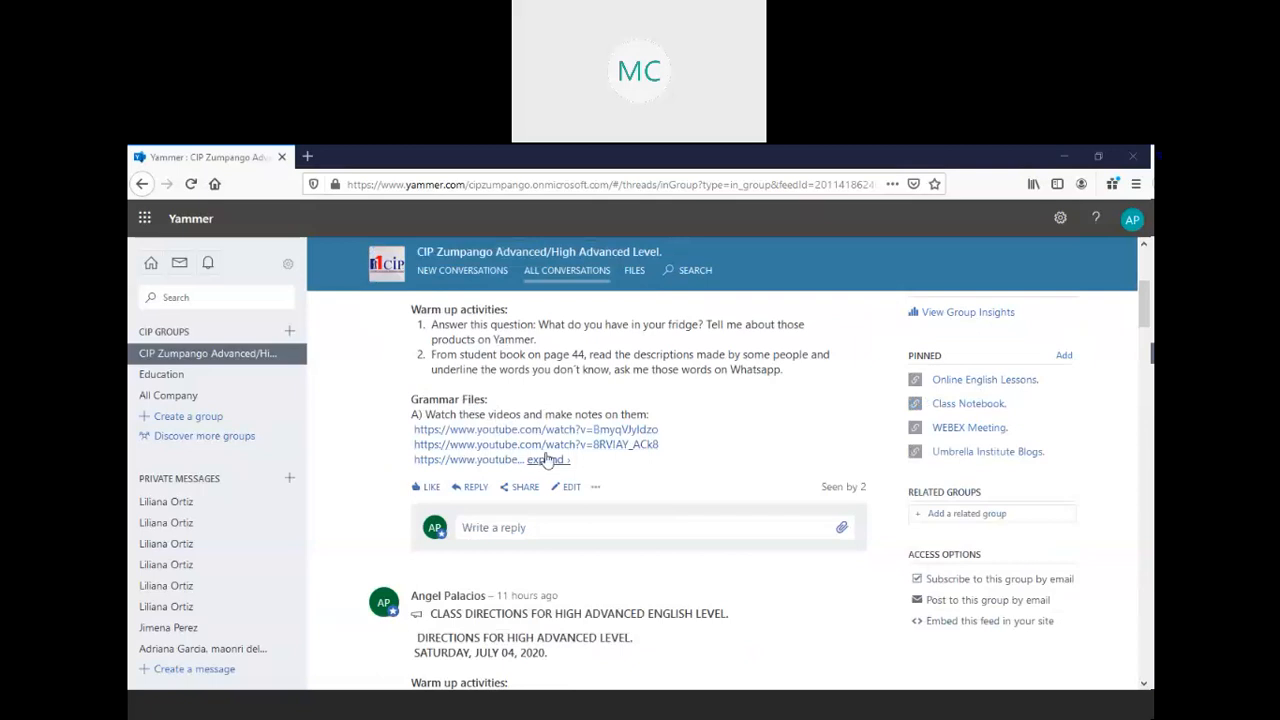
Expand the Advanced Level post and read its grammar exercise links and tasks B–E
{"action": "left_click", "coordinate": [545, 459]}
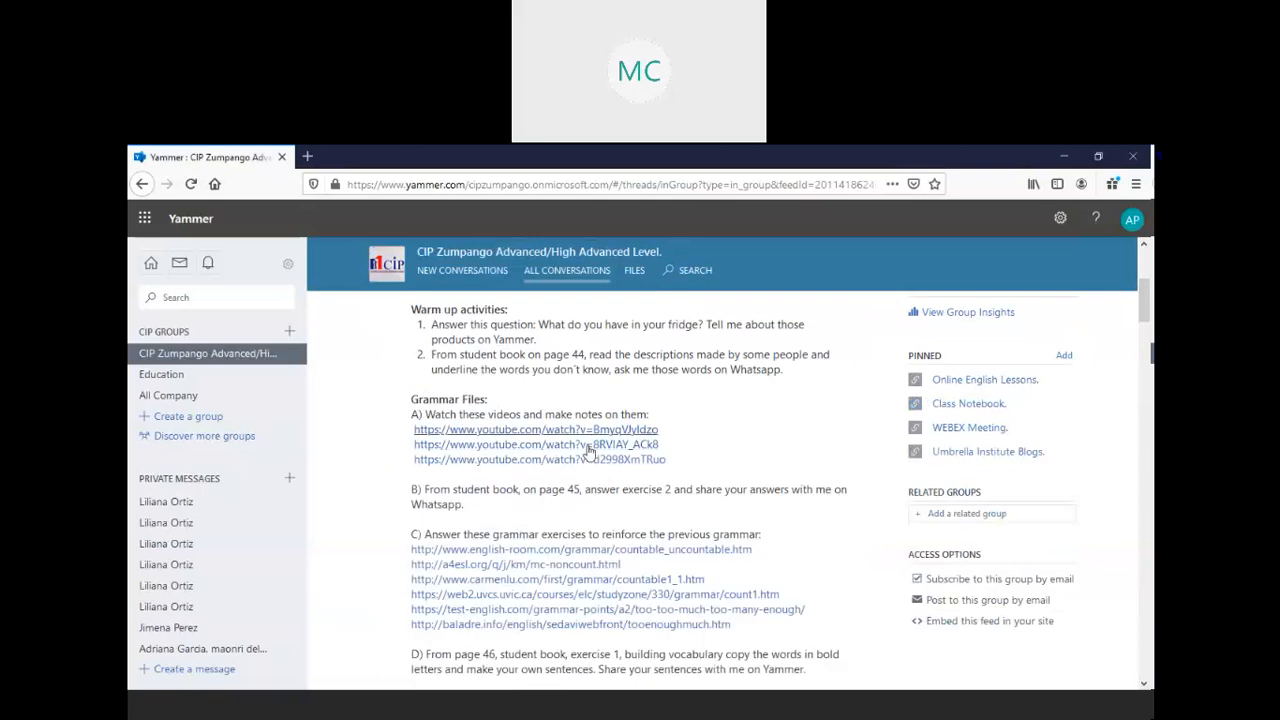
{"action": "mouse_move", "coordinate": [567, 447]}
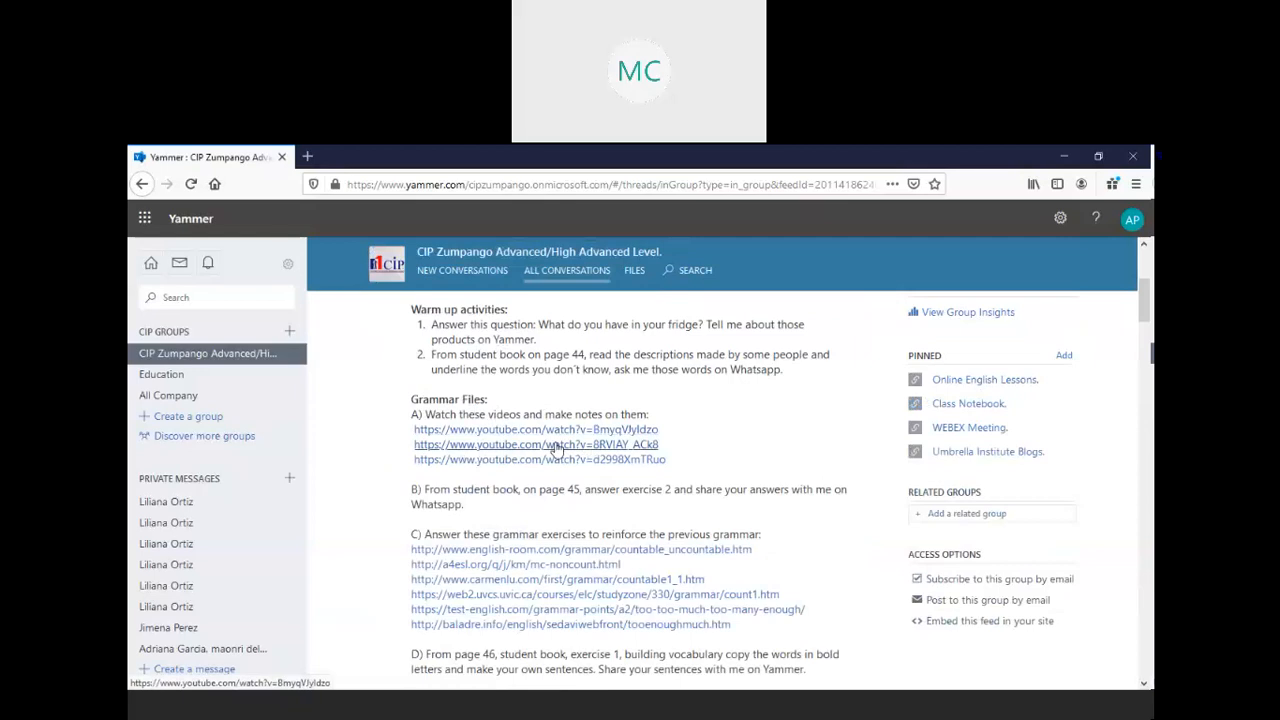
{"action": "scroll", "scroll_direction": "down", "scroll_amount": 3}
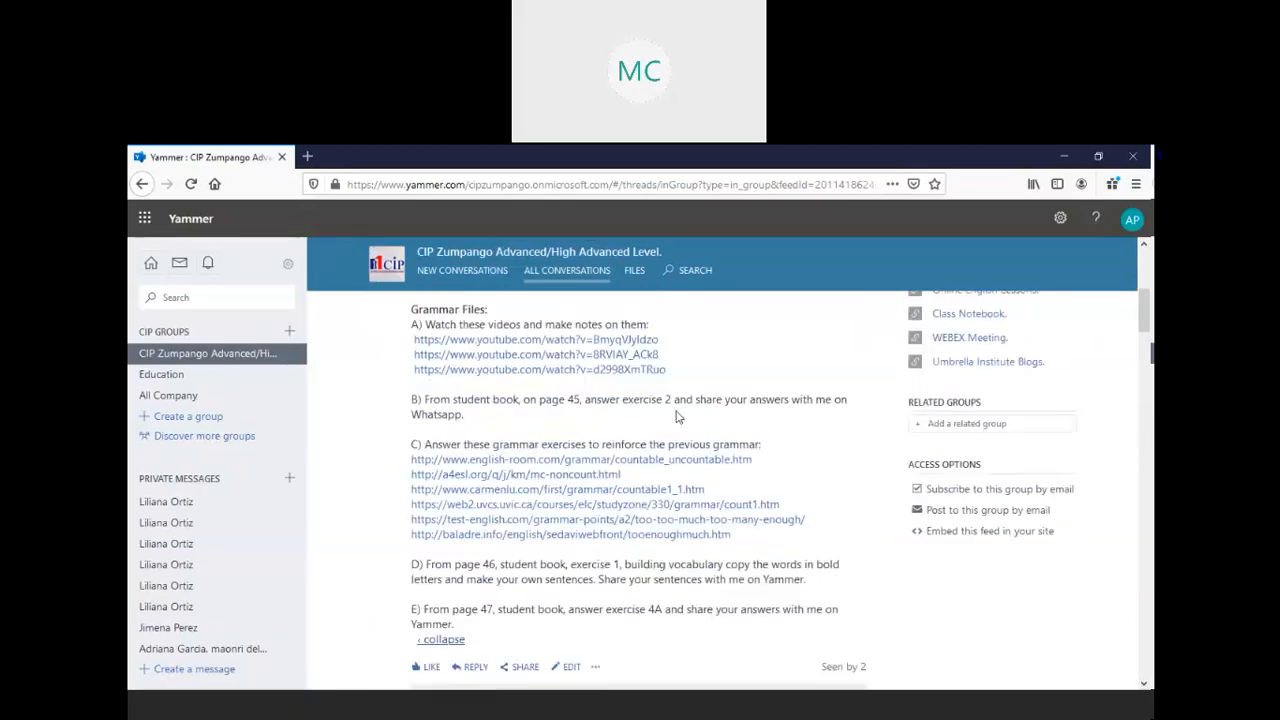
{"action": "mouse_move", "coordinate": [715, 419]}
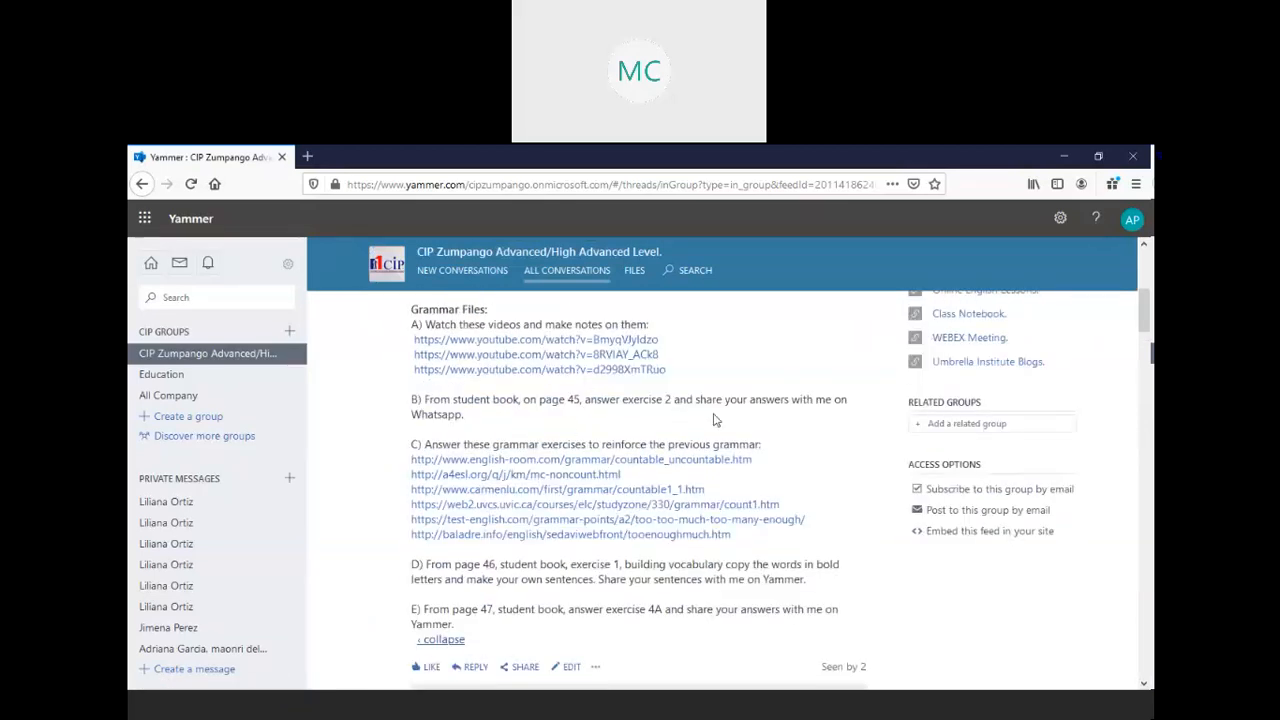
{"action": "mouse_move", "coordinate": [582, 475]}
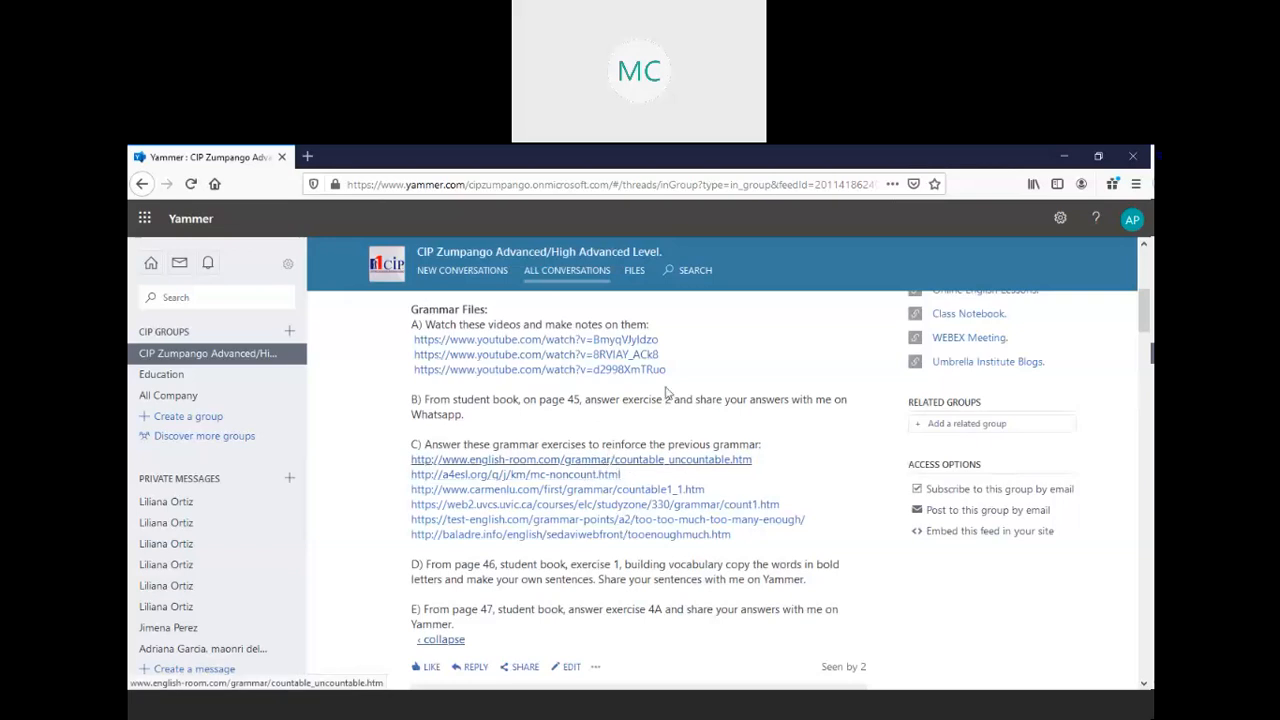
{"action": "mouse_move", "coordinate": [630, 494]}
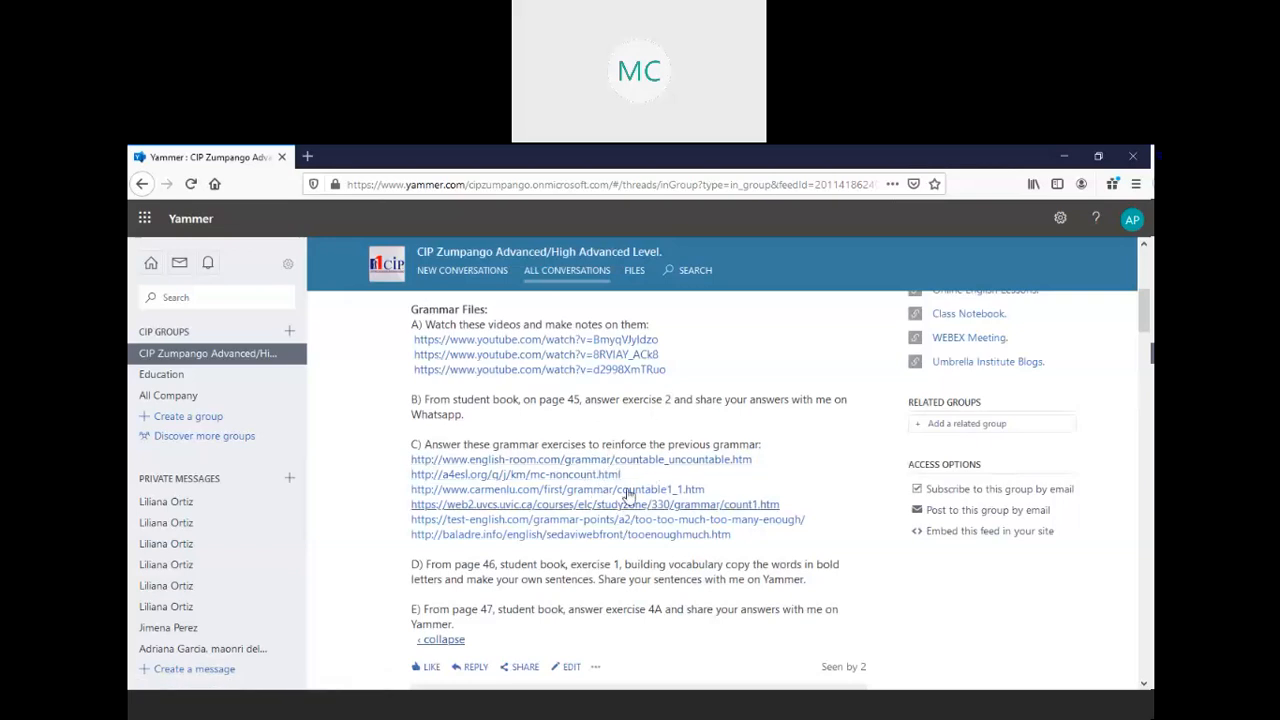
{"action": "mouse_move", "coordinate": [687, 501]}
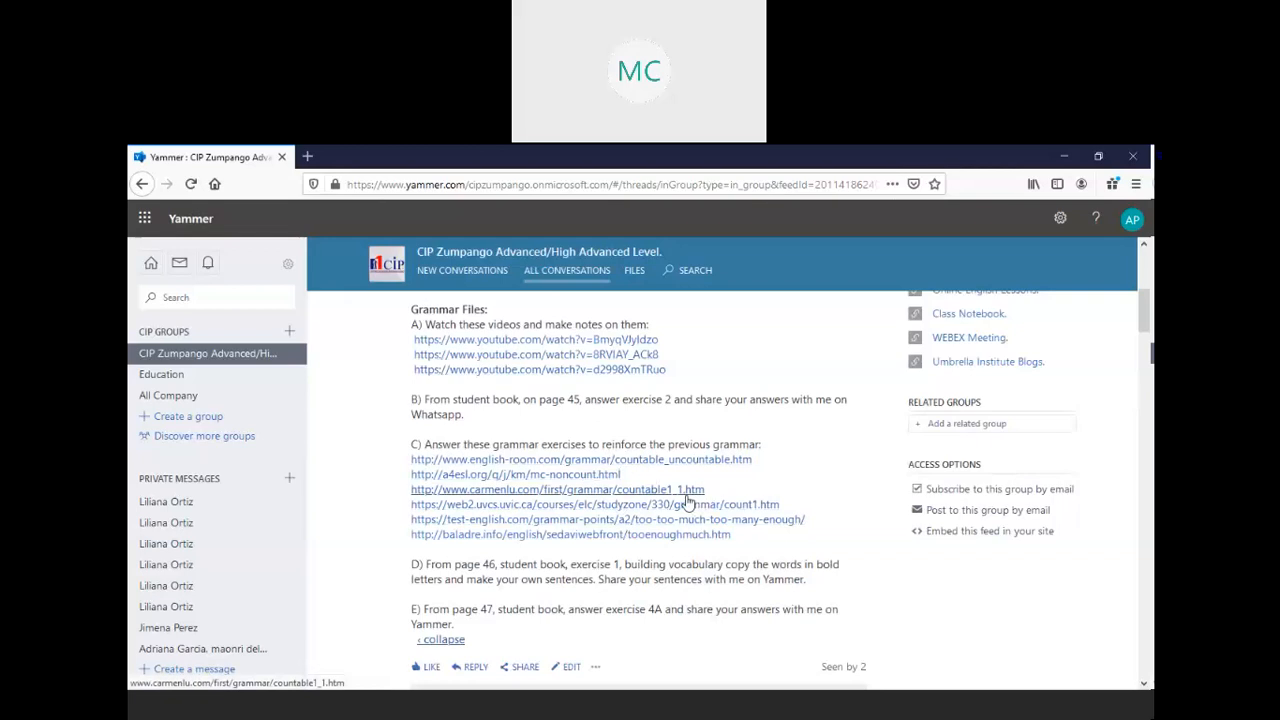
{"action": "mouse_move", "coordinate": [688, 501]}
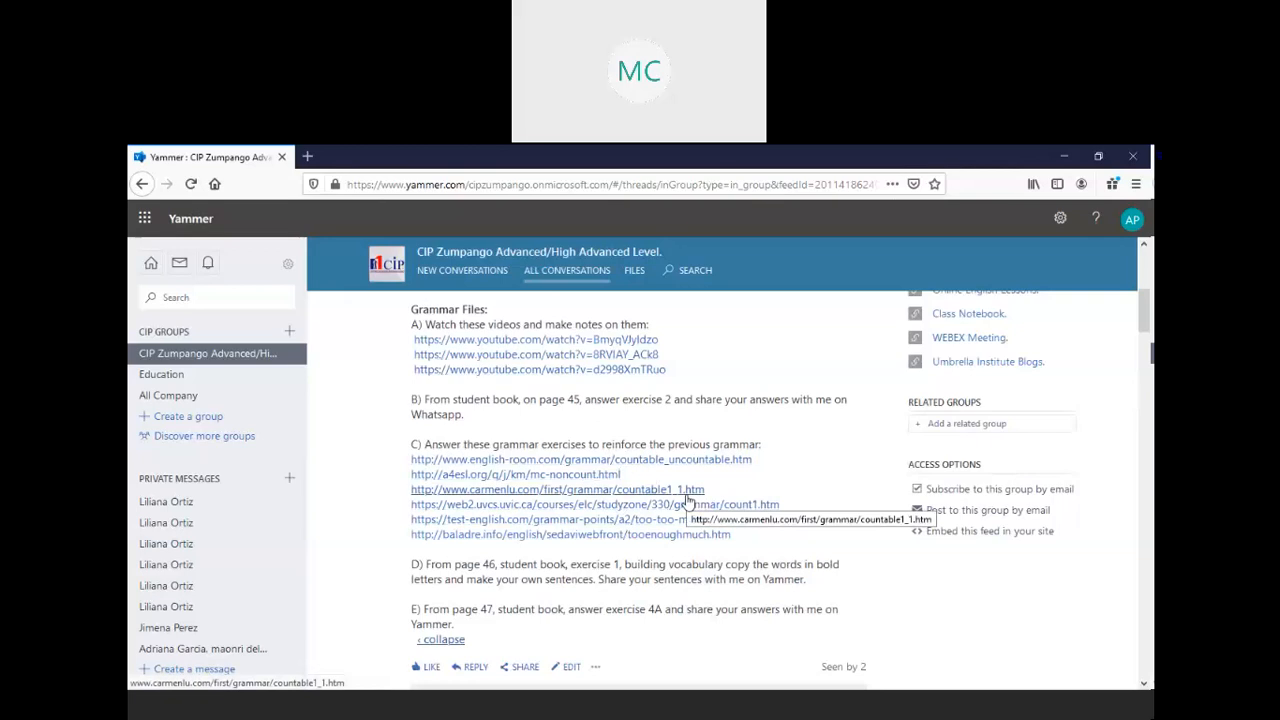
{"action": "mouse_move", "coordinate": [740, 513]}
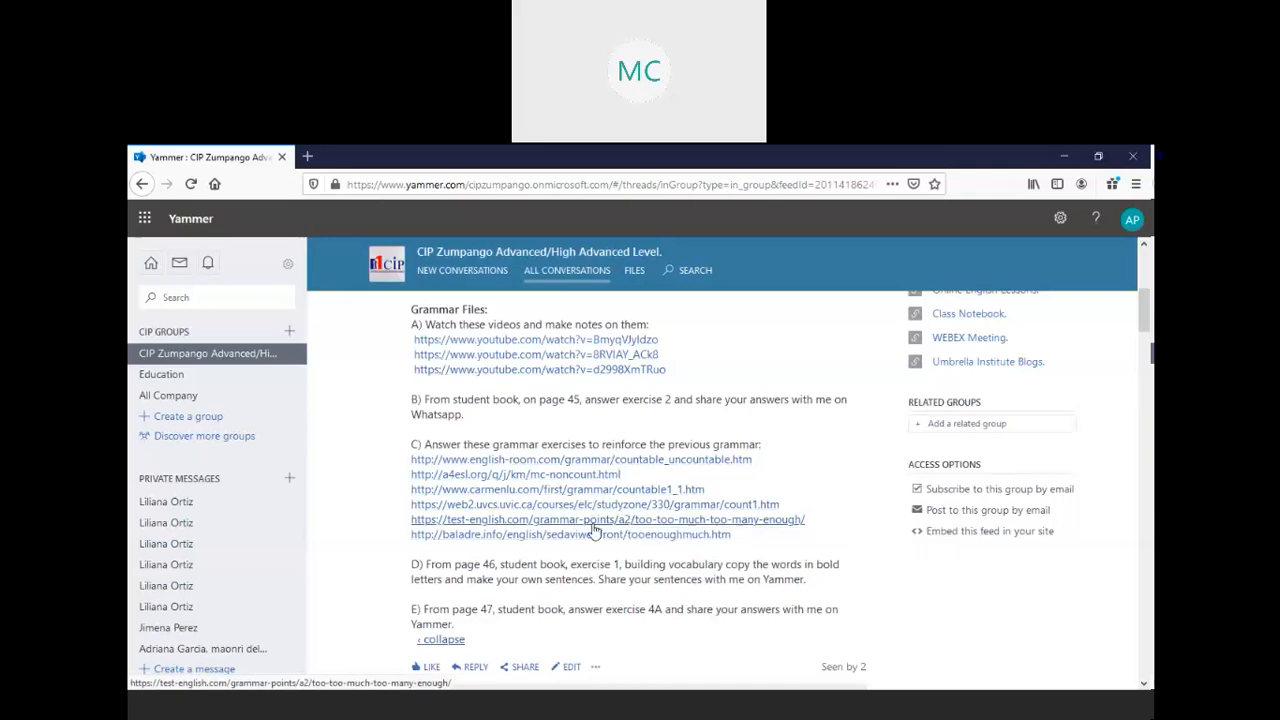
{"action": "scroll", "scroll_direction": "down", "scroll_amount": 3}
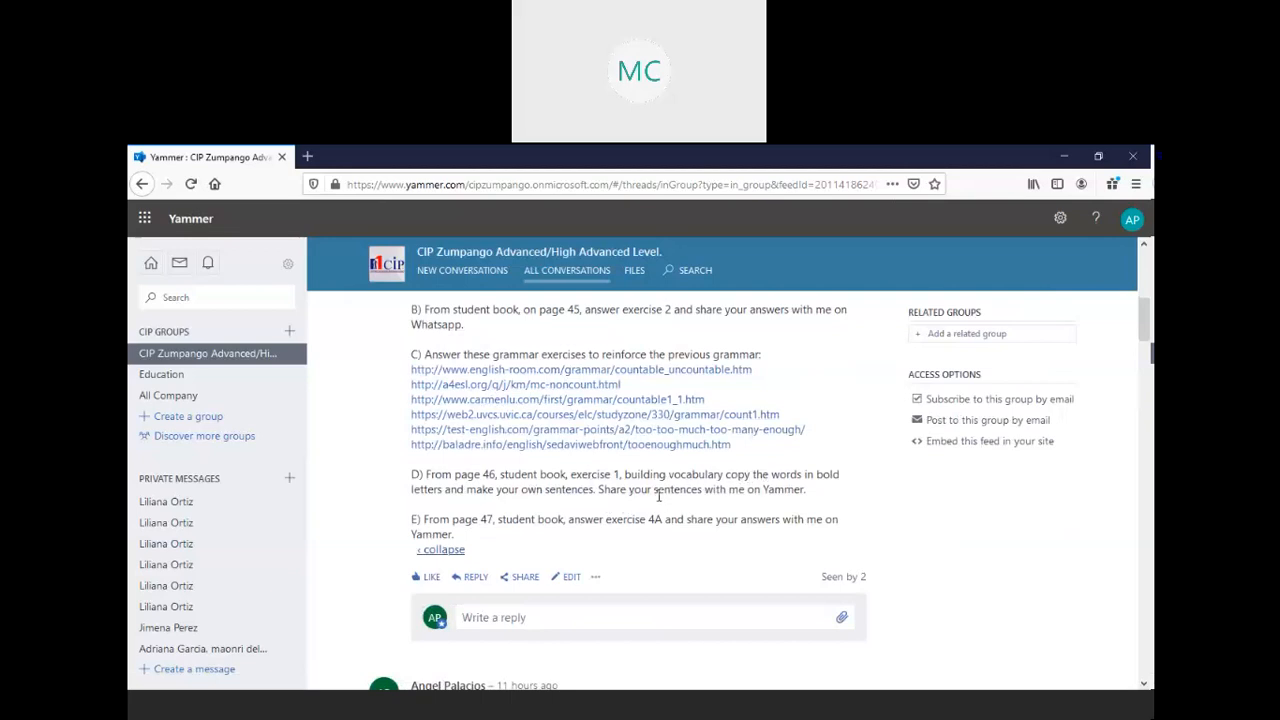
{"action": "mouse_move", "coordinate": [652, 505]}
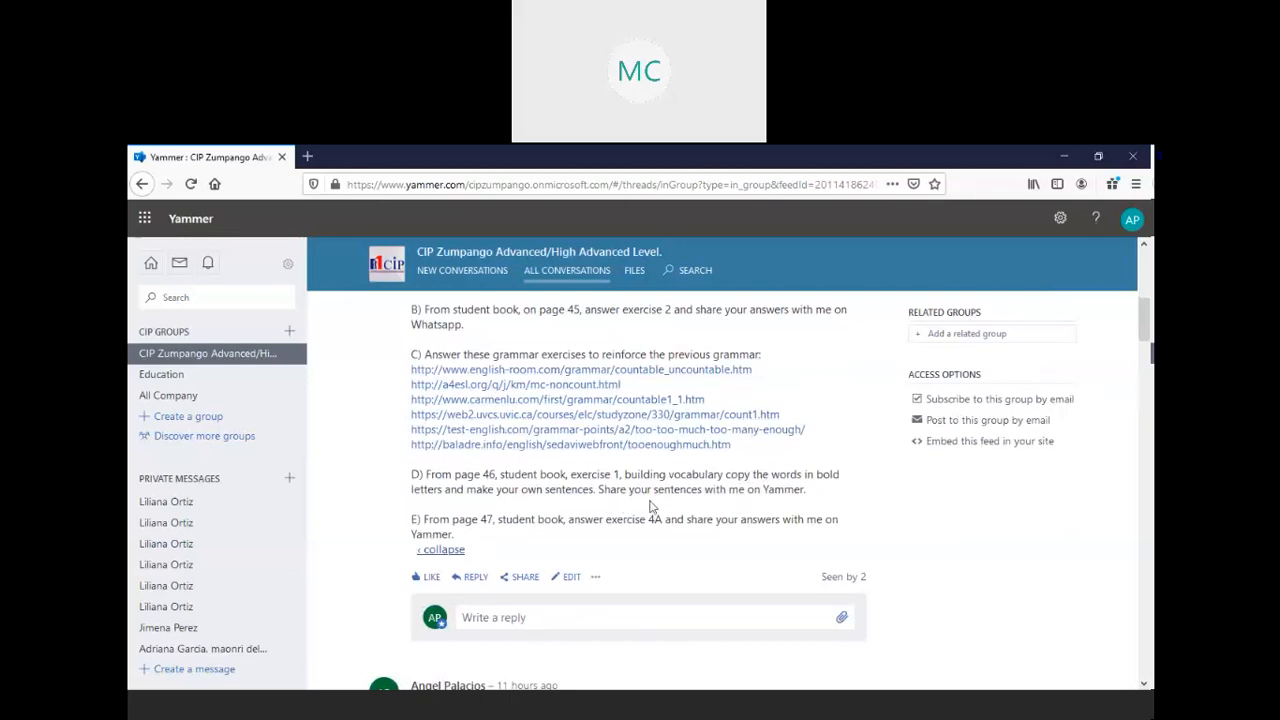
{"action": "scroll", "scroll_direction": "down", "scroll_amount": 3}
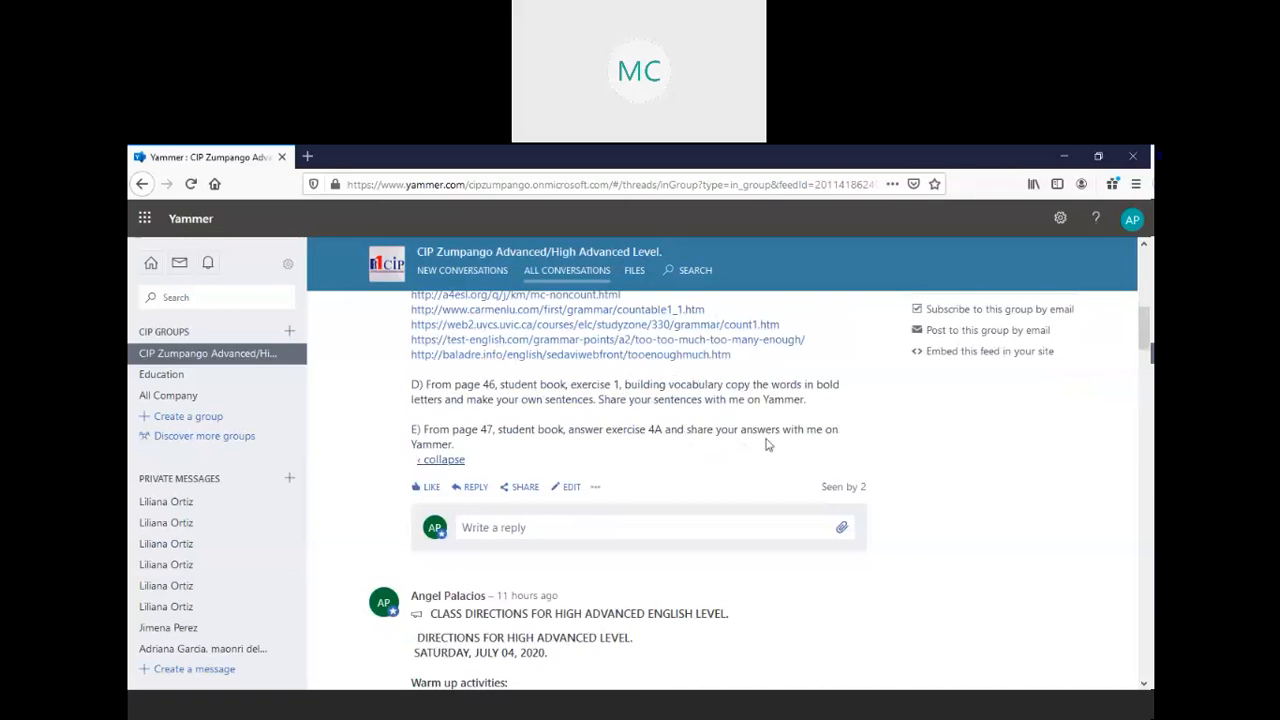
{"action": "mouse_move", "coordinate": [637, 458]}
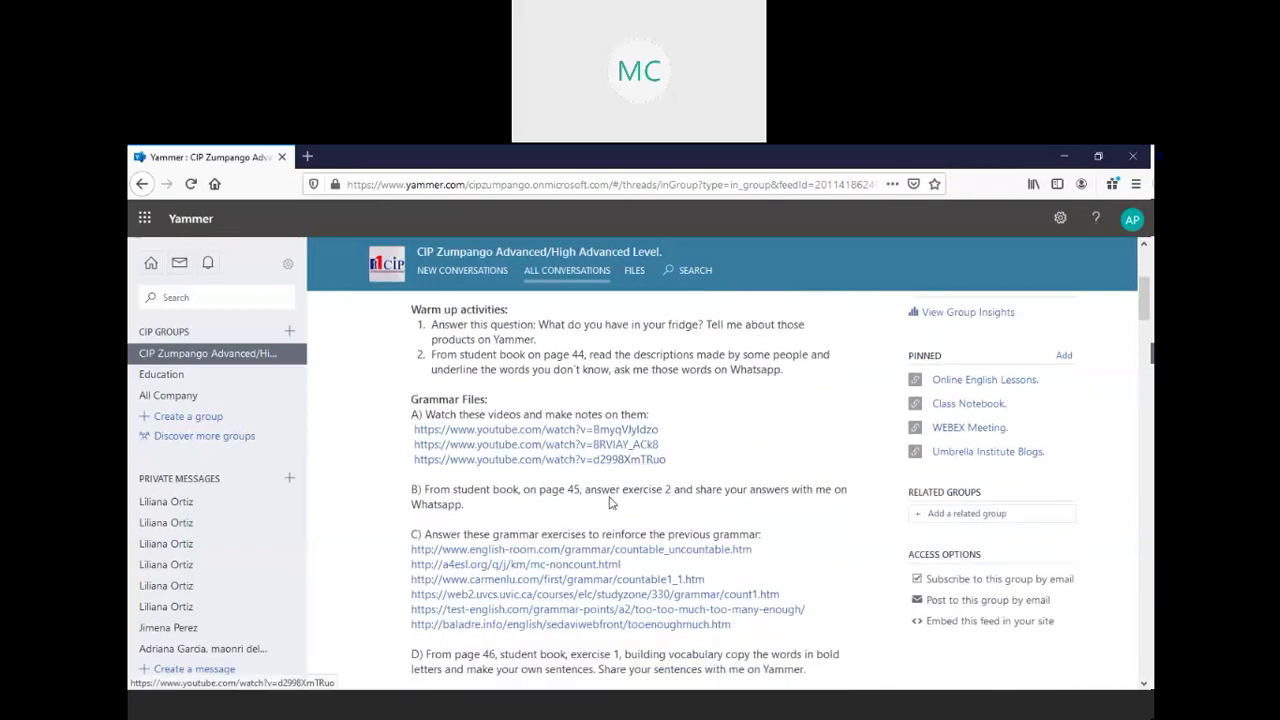
{"action": "mouse_move", "coordinate": [609, 526]}
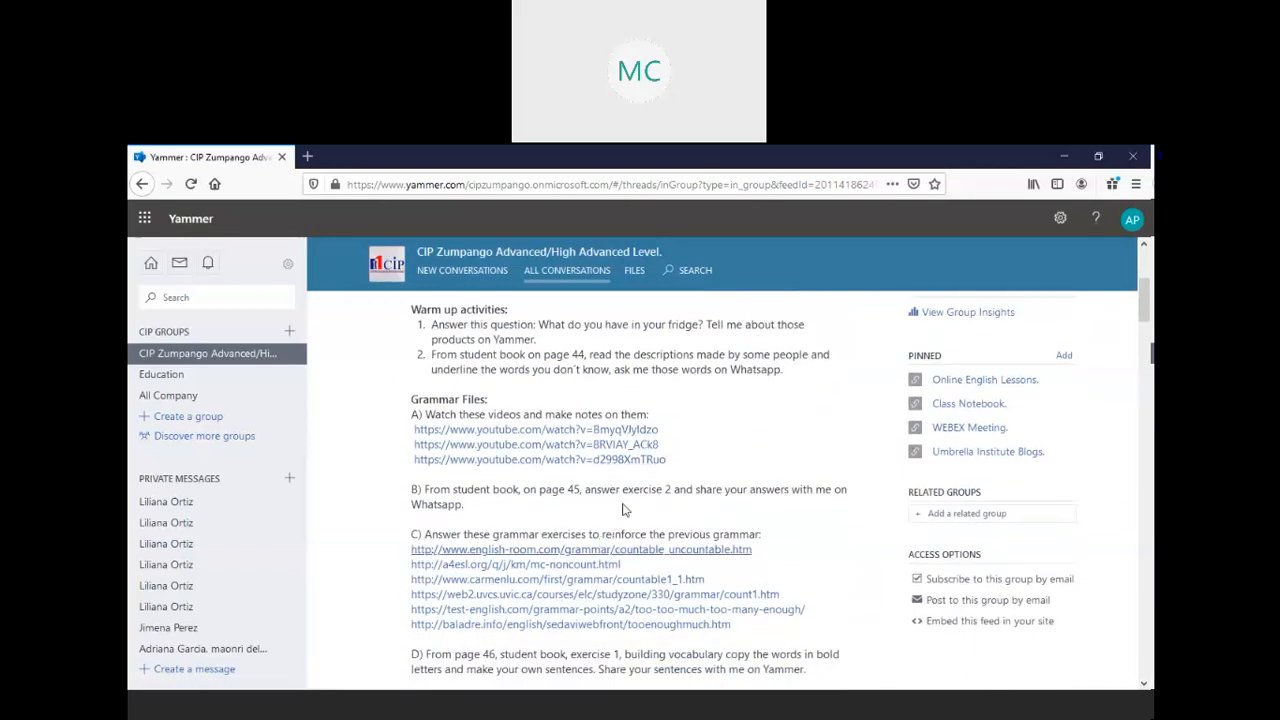
Scroll past the Advanced post to the High Advanced warm-up and passive voice videos
{"action": "scroll", "scroll_direction": "down", "scroll_amount": 3}
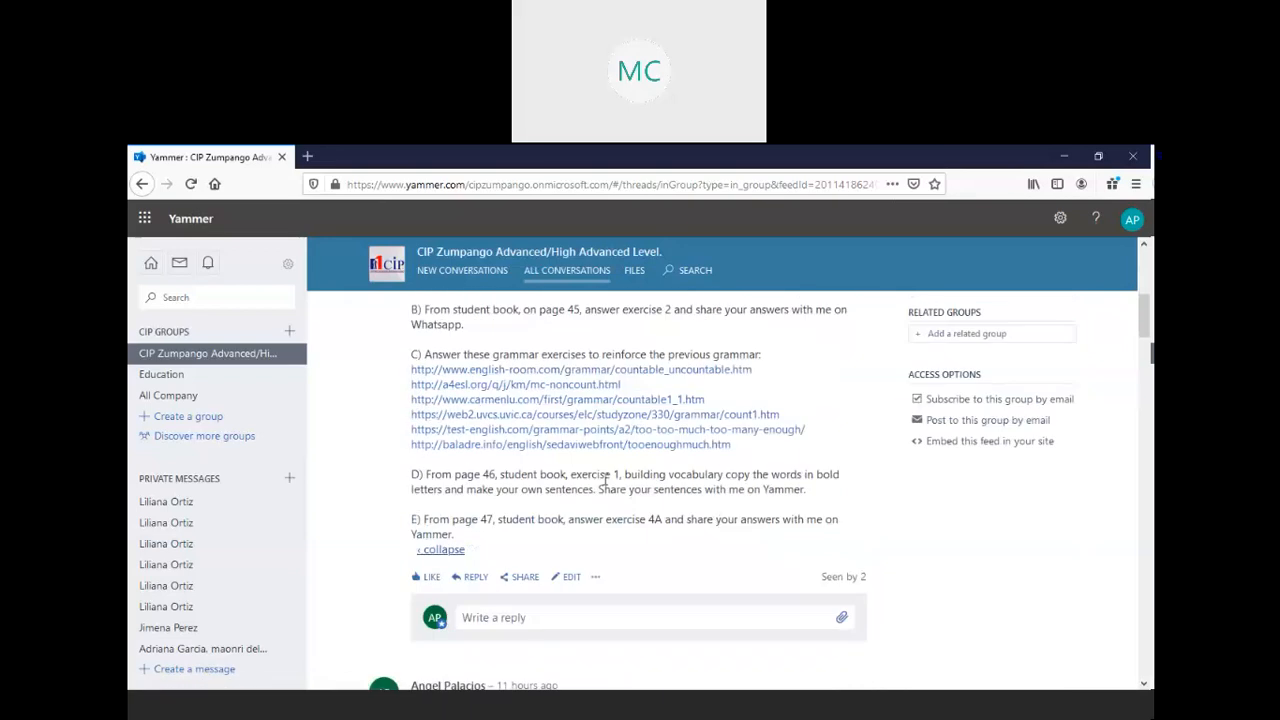
{"action": "scroll", "scroll_direction": "down", "scroll_amount": 3}
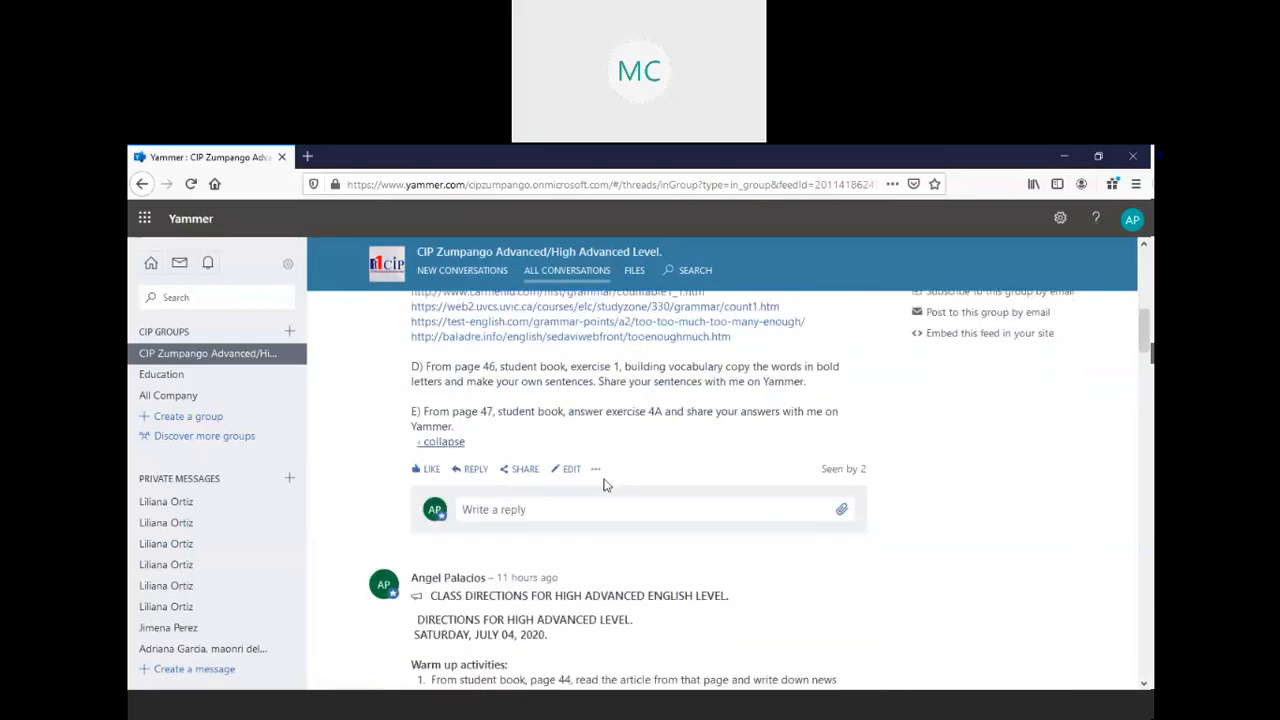
{"action": "scroll", "scroll_direction": "down", "scroll_amount": 3}
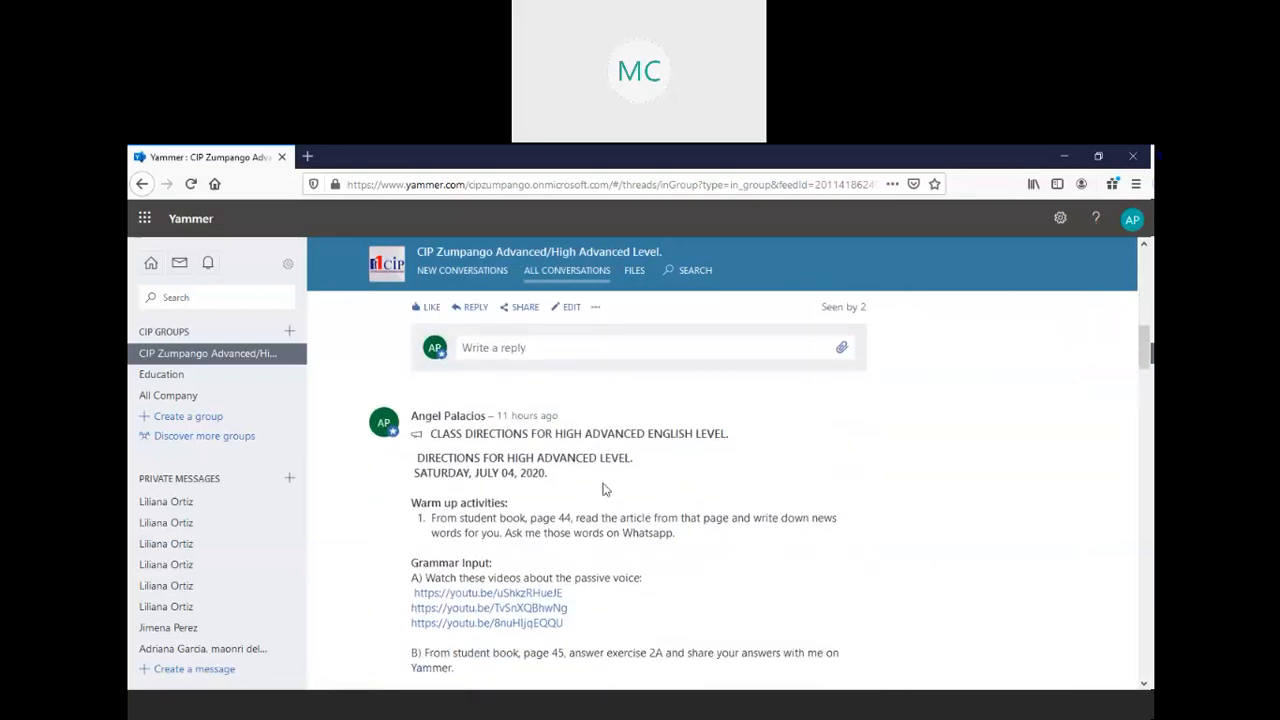
Scroll to the High Advanced passive voice exercise links and exercise 2A task
{"action": "scroll", "scroll_direction": "down", "scroll_amount": 3}
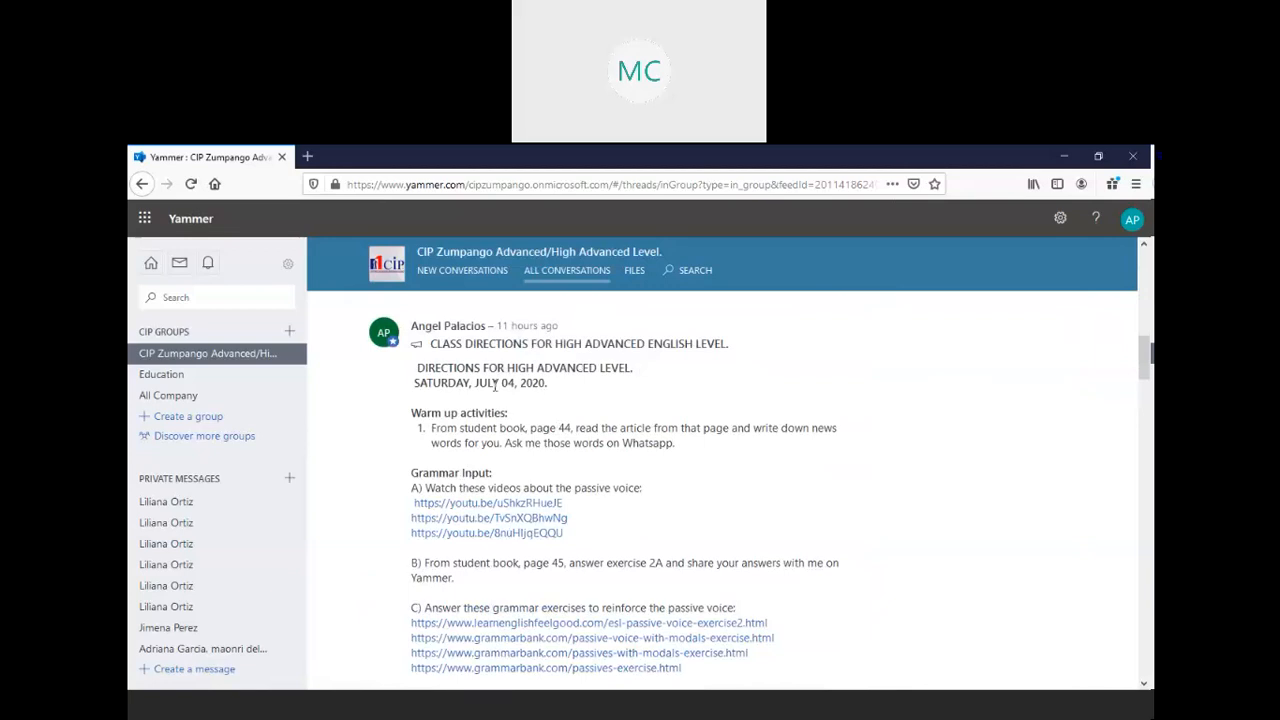
{"action": "mouse_move", "coordinate": [514, 408]}
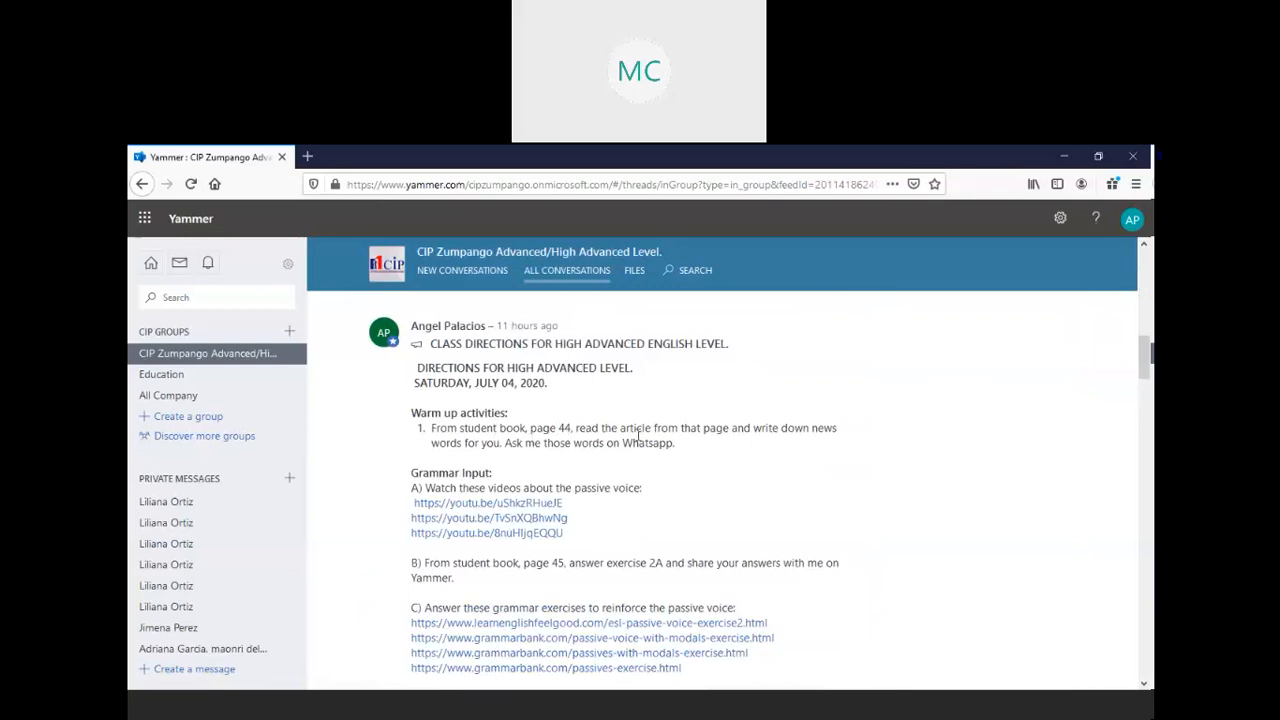
{"action": "mouse_move", "coordinate": [655, 473]}
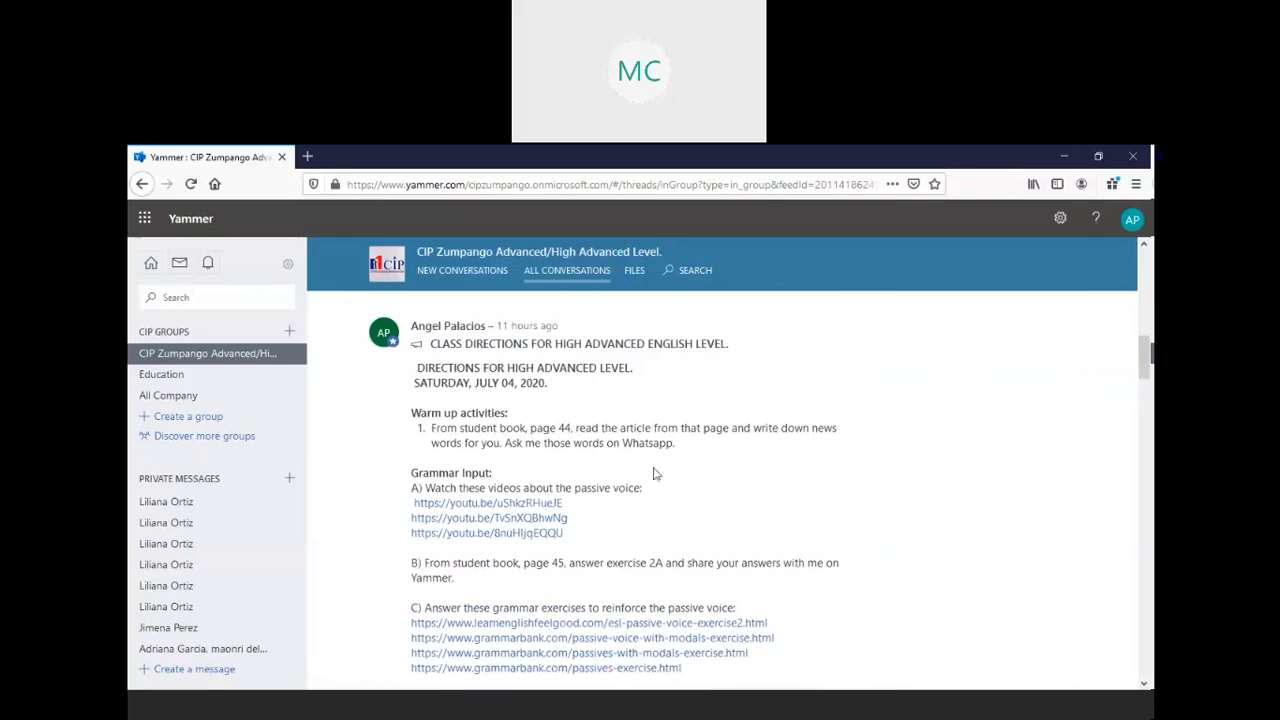
{"action": "mouse_move", "coordinate": [595, 462]}
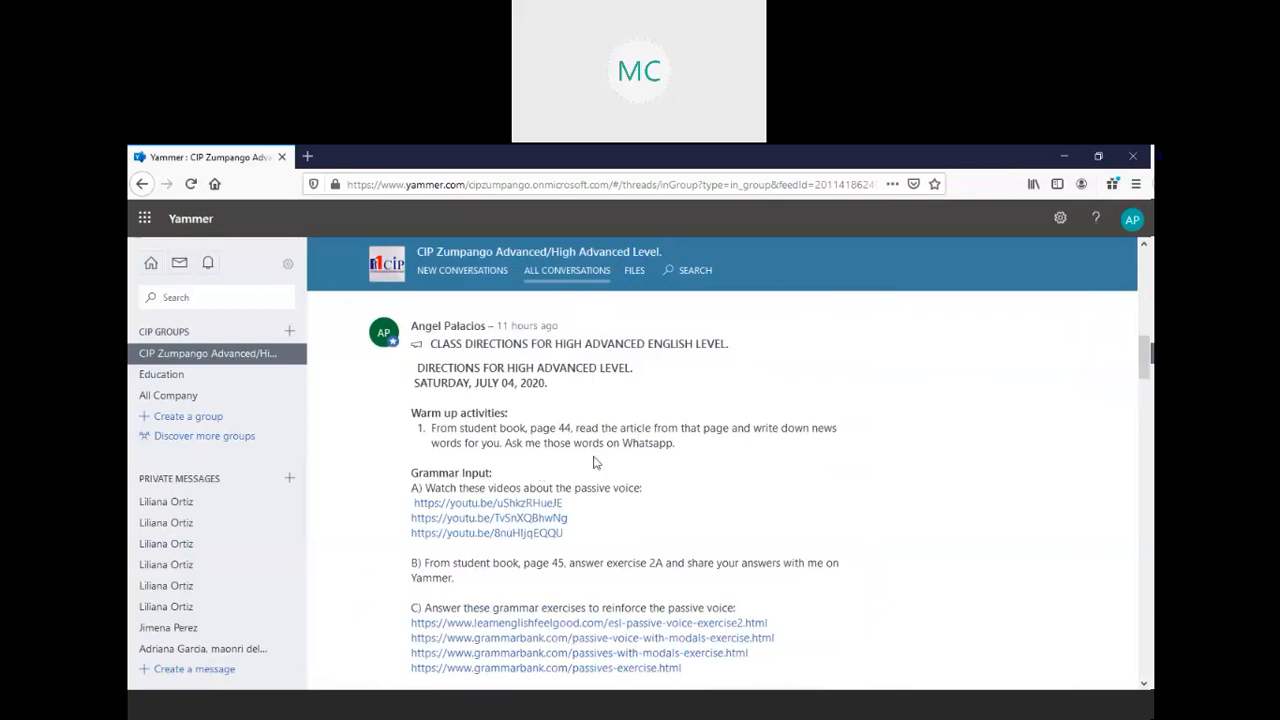
{"action": "mouse_move", "coordinate": [502, 476]}
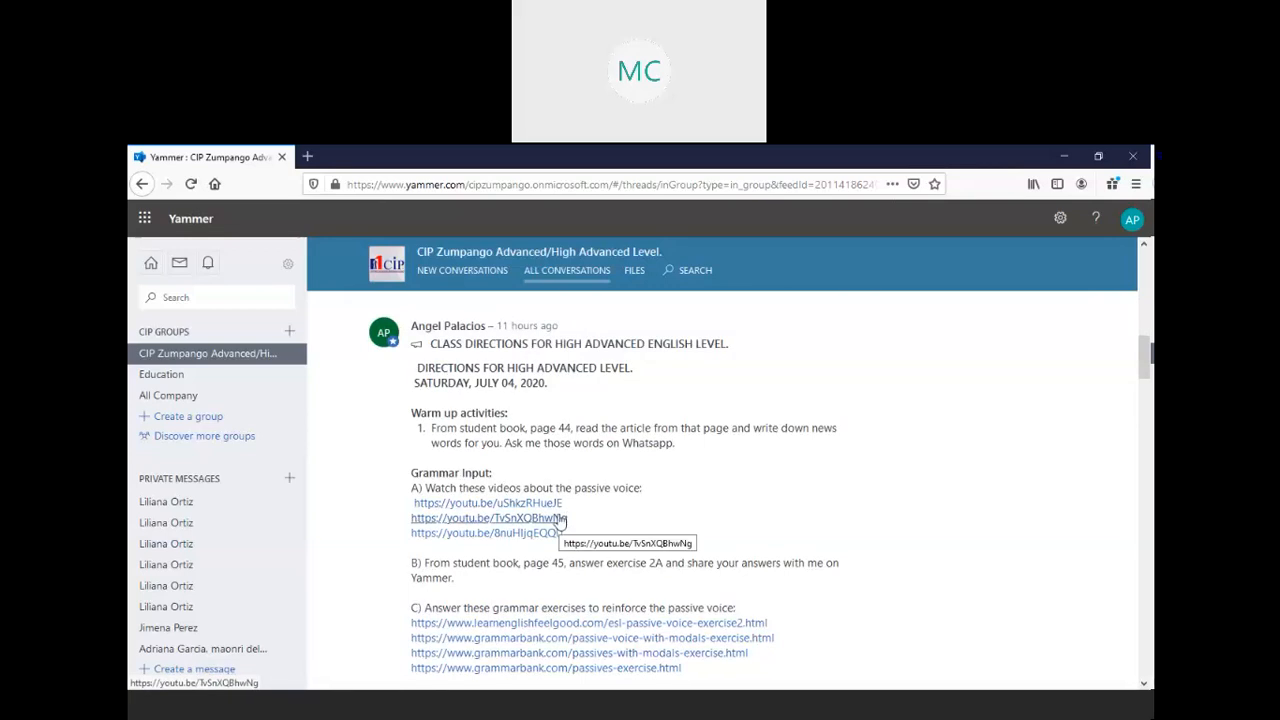
{"action": "mouse_move", "coordinate": [557, 521]}
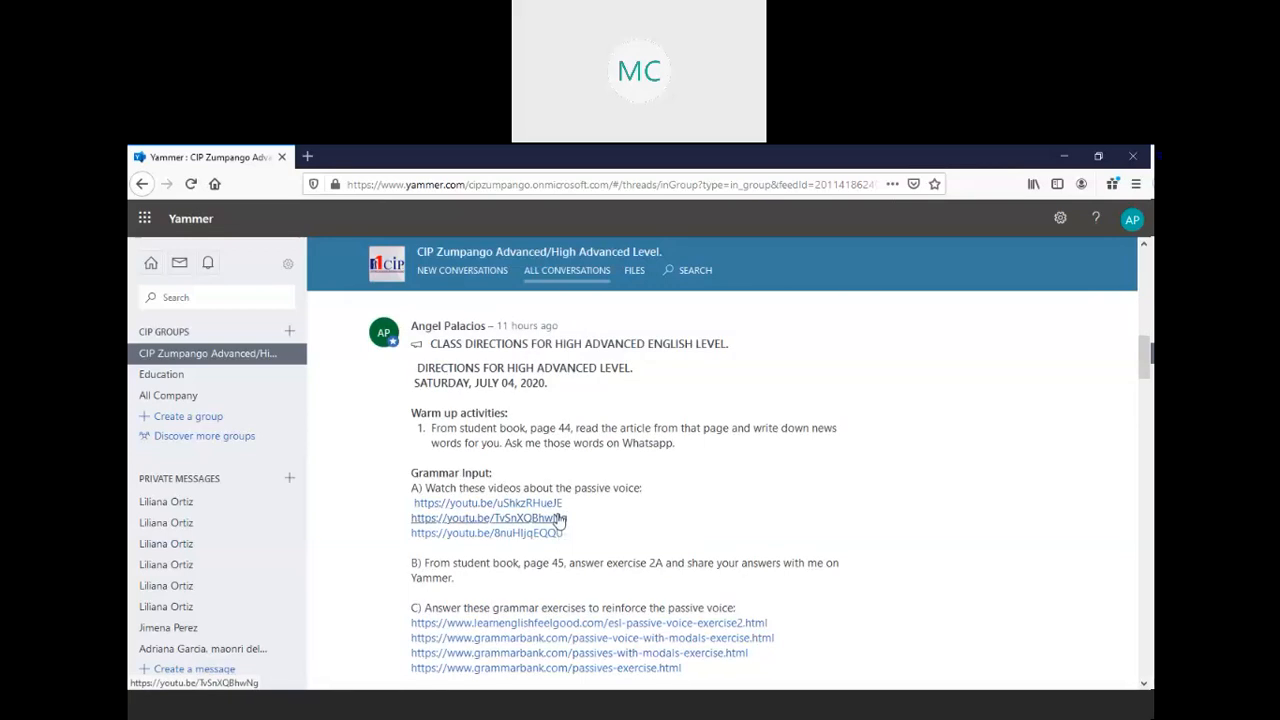
Read High Advanced sections C–F: crime vocabulary video, exercises 1A (p.46) and 2A (p.47)
{"action": "scroll", "scroll_direction": "down", "scroll_amount": 3}
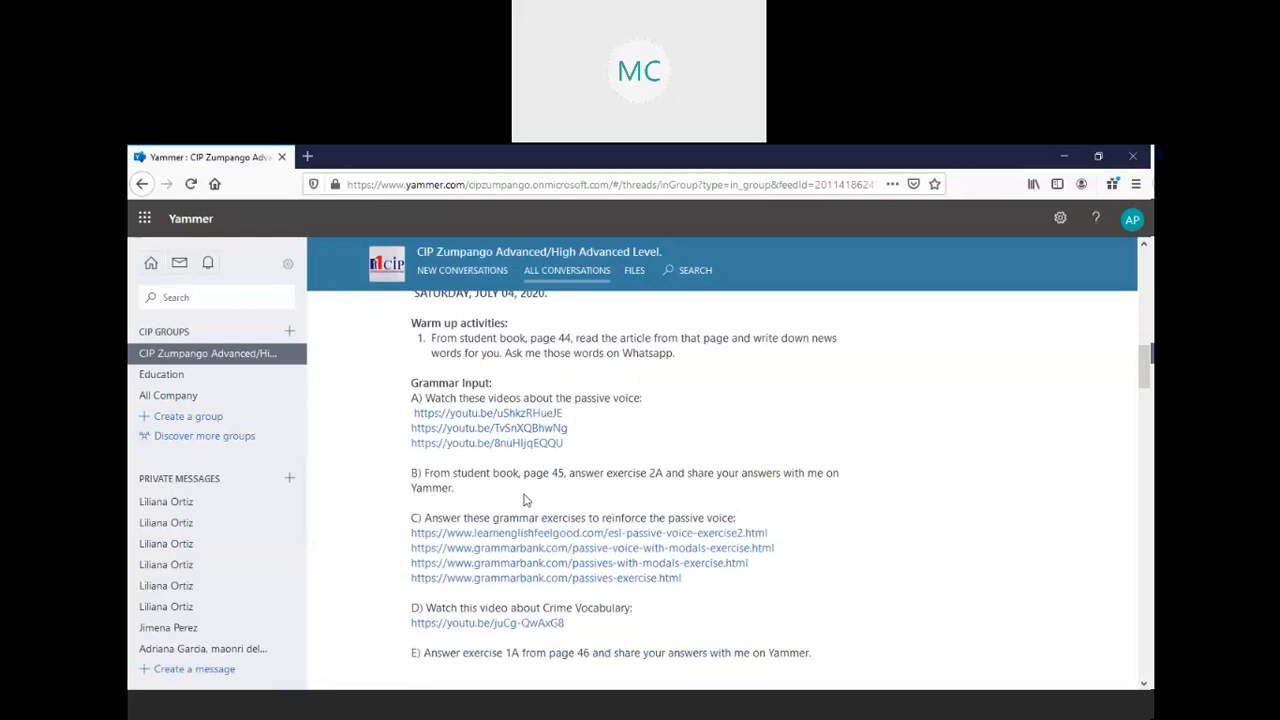
{"action": "mouse_move", "coordinate": [683, 498]}
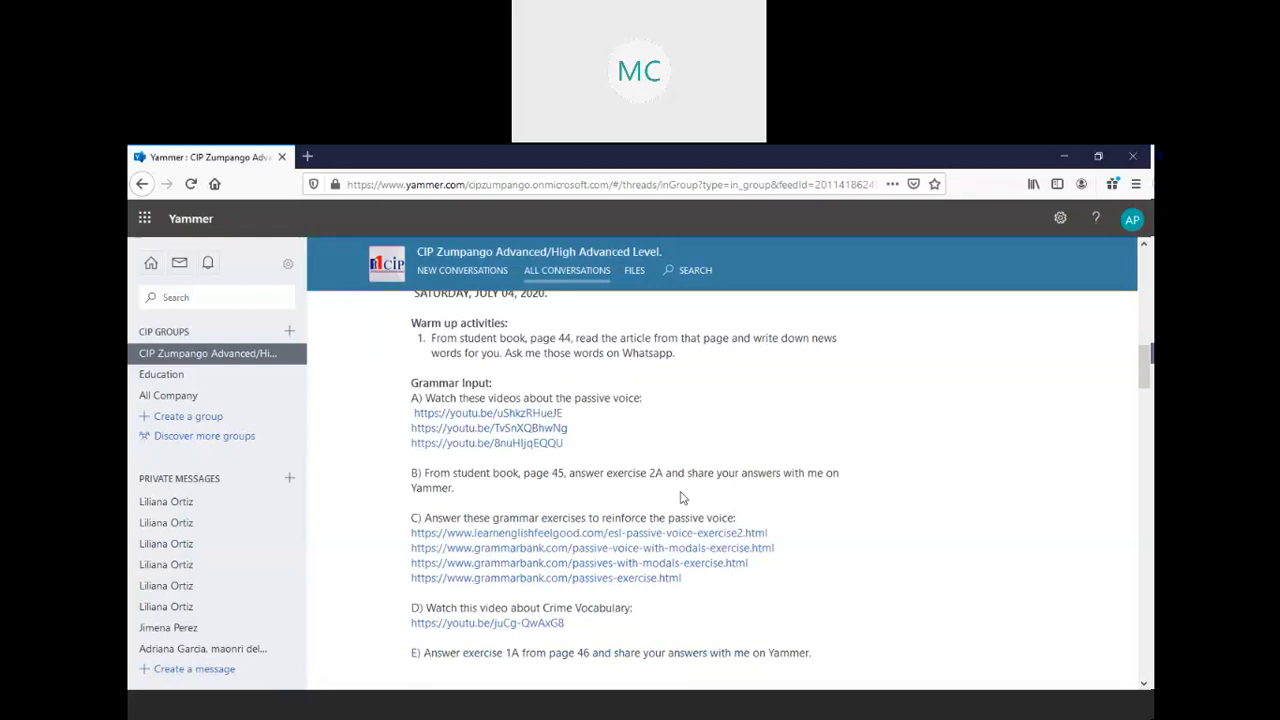
{"action": "mouse_move", "coordinate": [633, 504]}
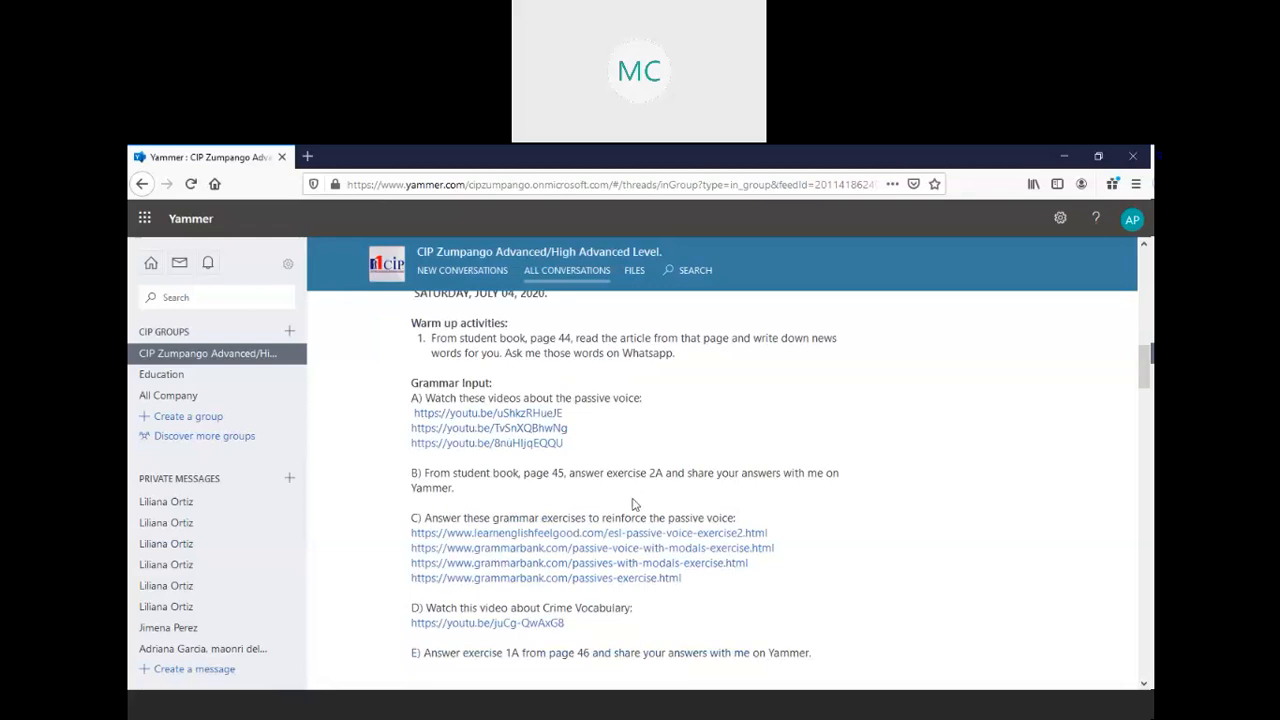
{"action": "scroll", "scroll_direction": "down", "scroll_amount": 3}
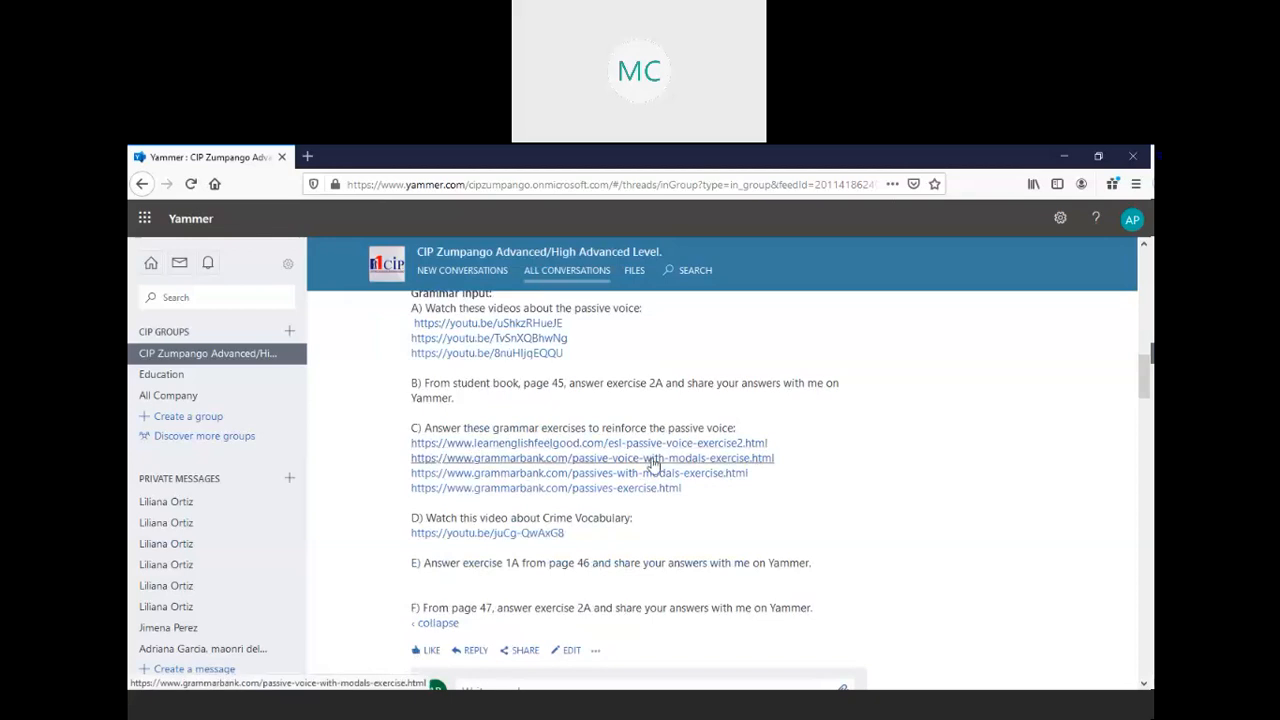
{"action": "mouse_move", "coordinate": [590, 428]}
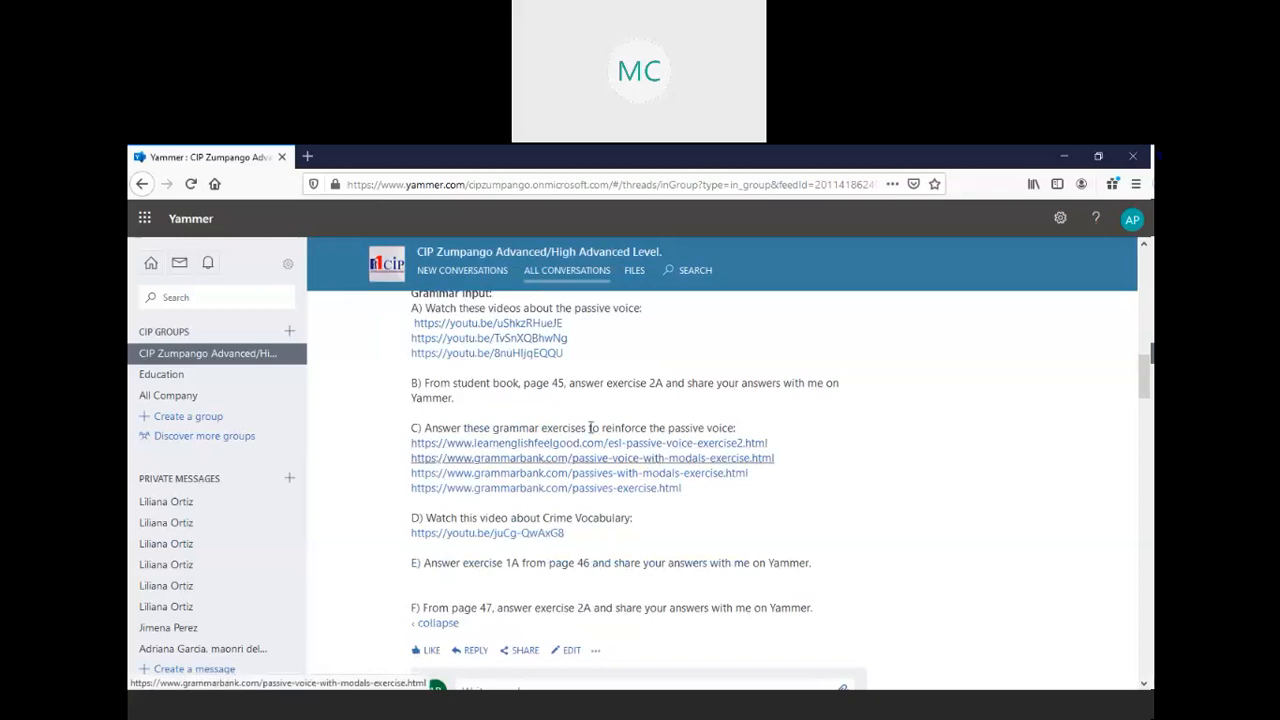
{"action": "mouse_move", "coordinate": [578, 414]}
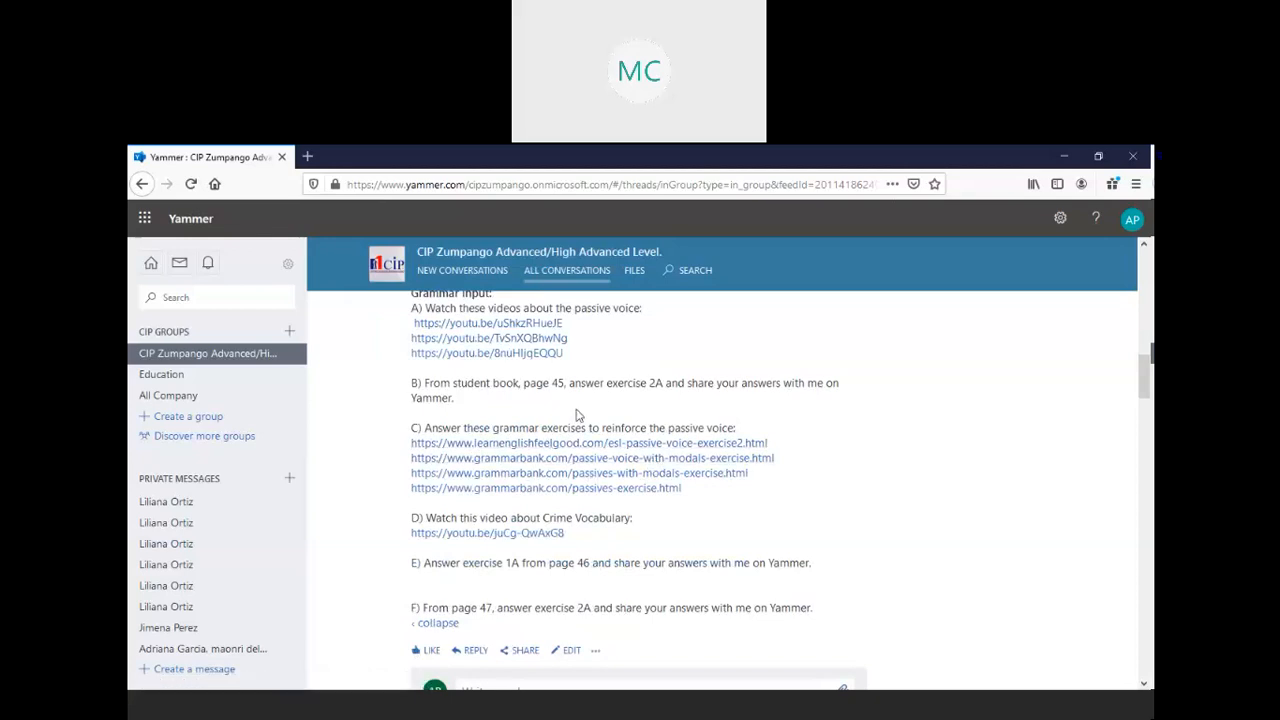
{"action": "mouse_move", "coordinate": [572, 429]}
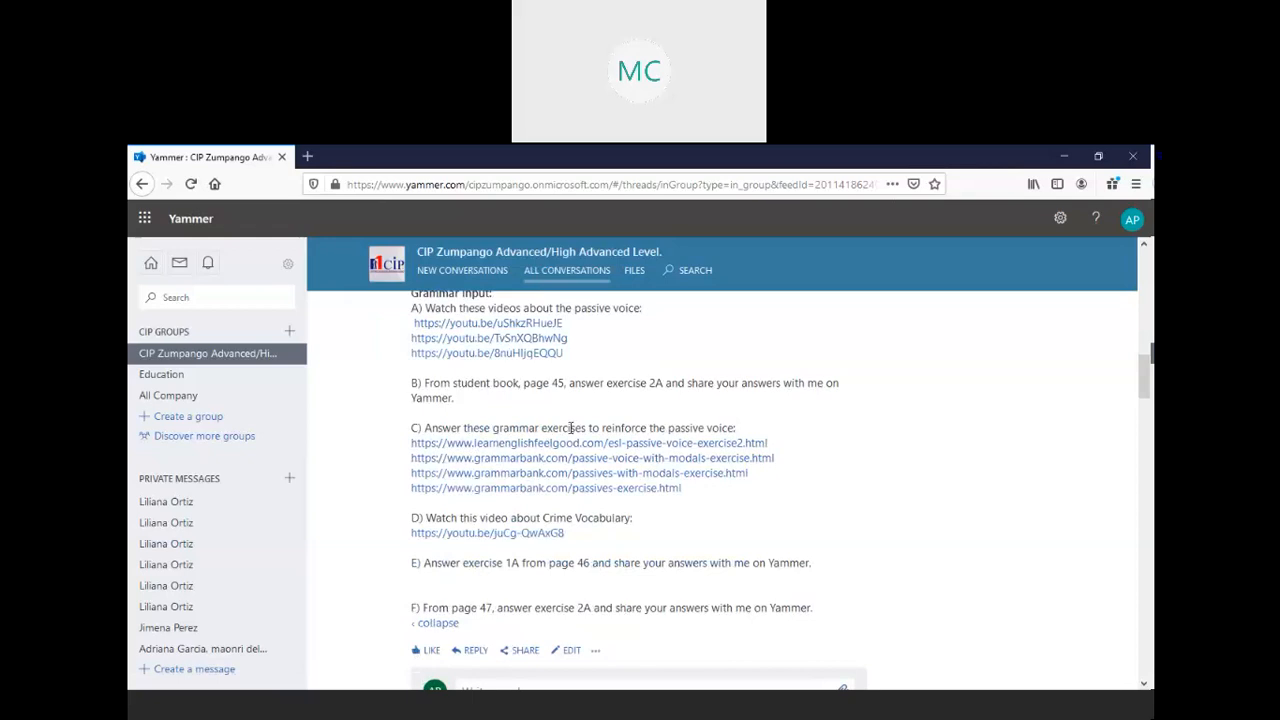
{"action": "mouse_move", "coordinate": [583, 465]}
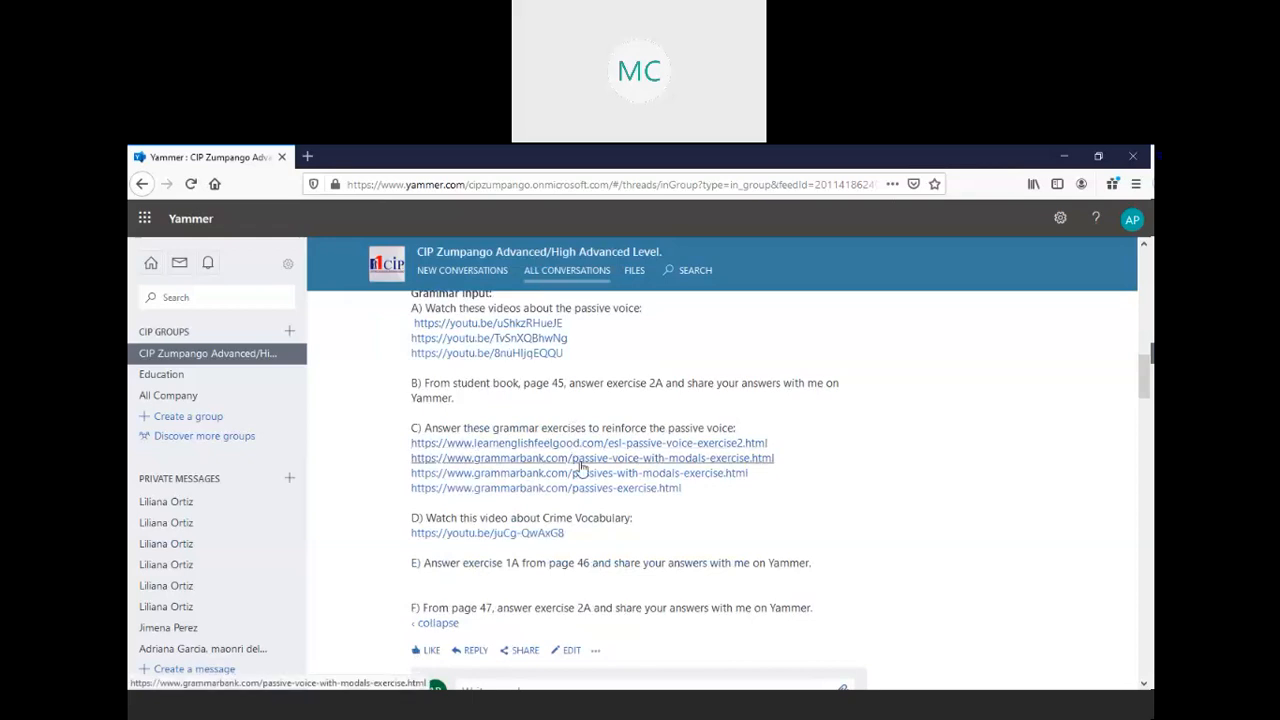
{"action": "mouse_move", "coordinate": [717, 478]}
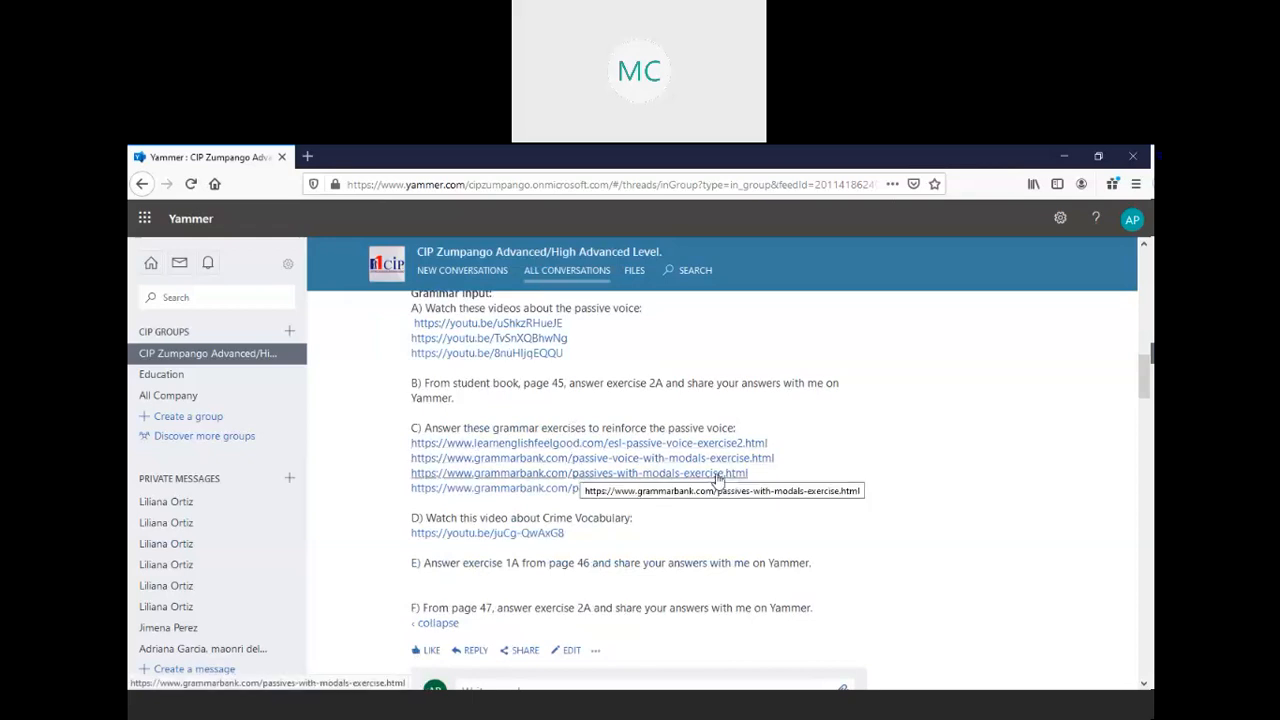
{"action": "mouse_move", "coordinate": [570, 518]}
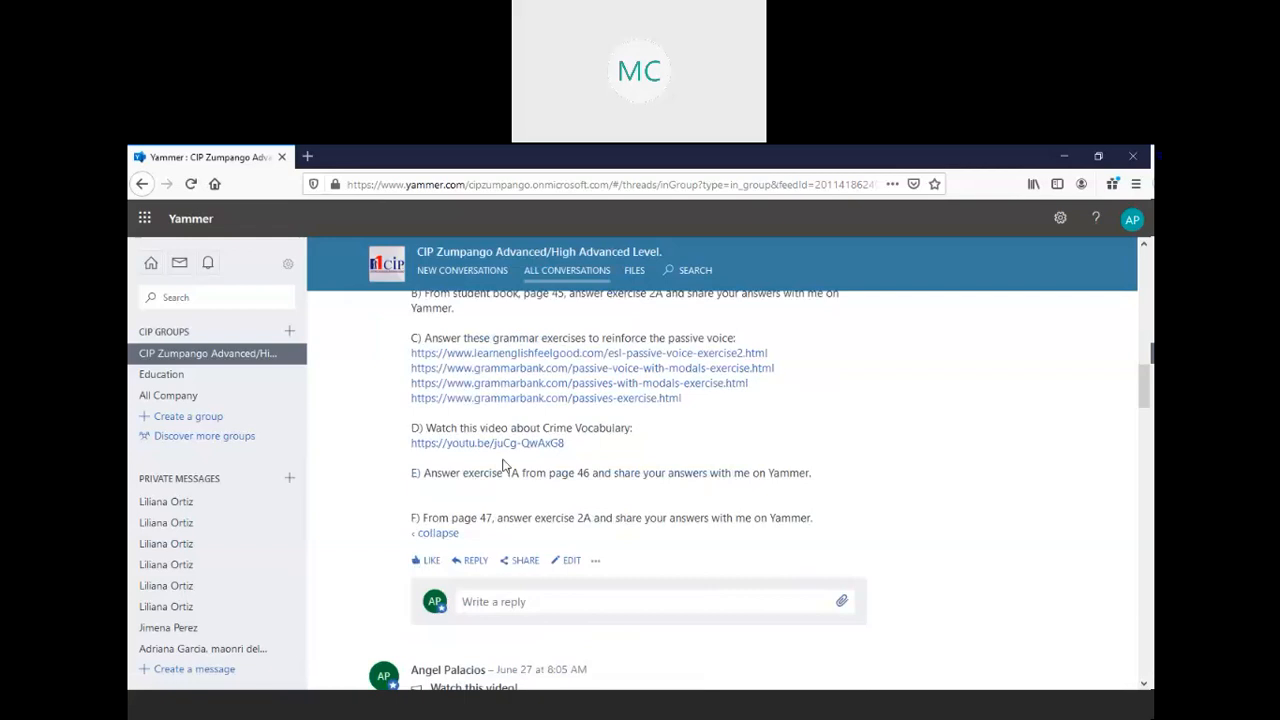
{"action": "mouse_move", "coordinate": [523, 489]}
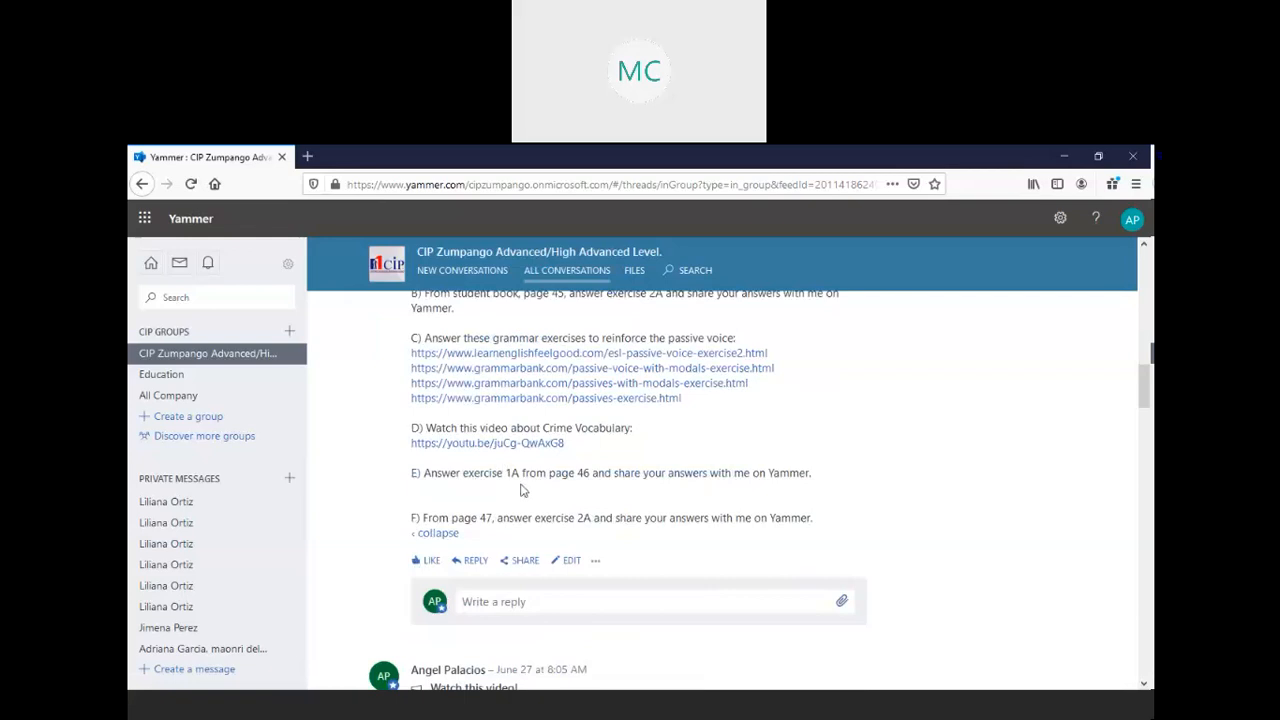
{"action": "mouse_move", "coordinate": [600, 492]}
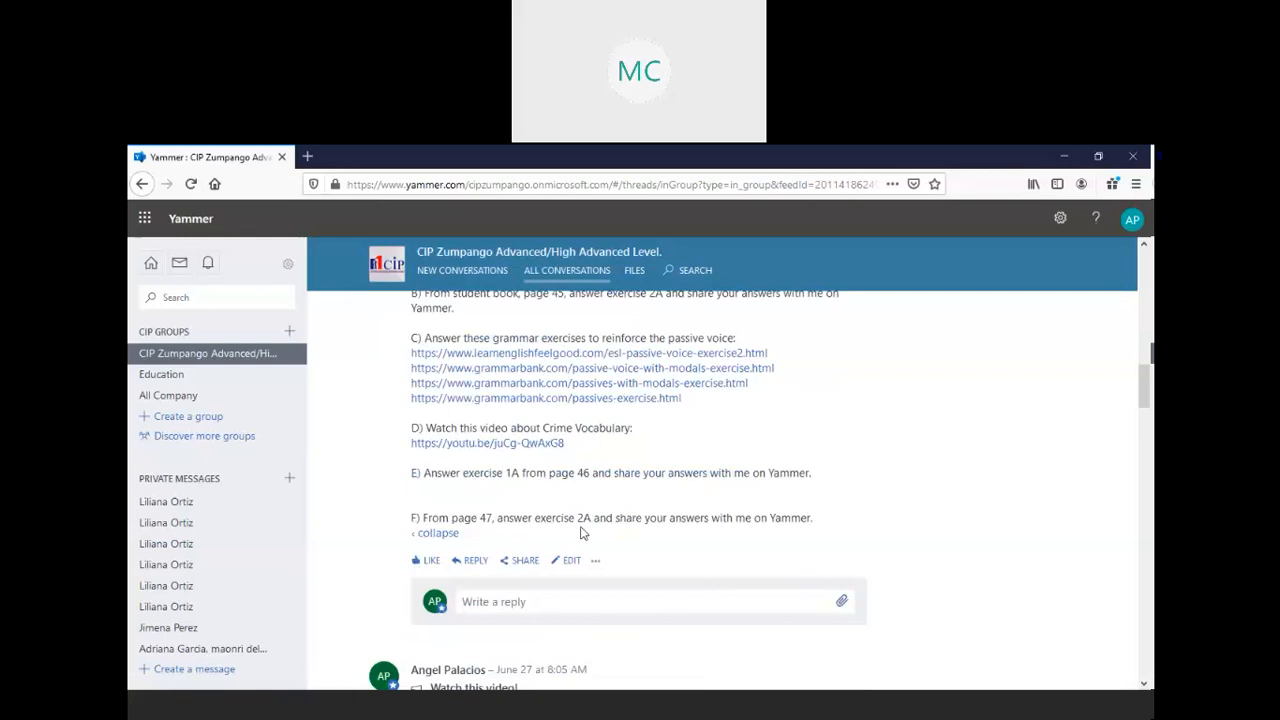
{"action": "mouse_move", "coordinate": [593, 542]}
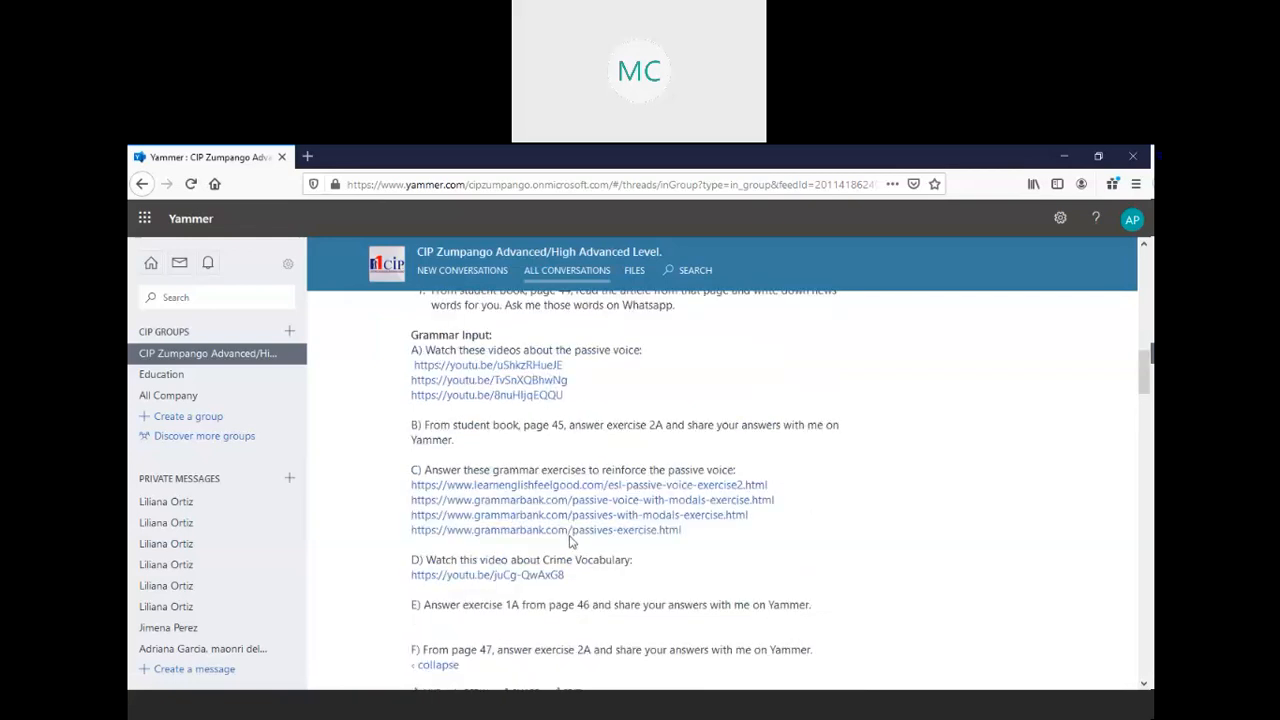
Scroll the feed back to the Advanced post's grammar exercise links and tasks D and E
{"action": "scroll", "scroll_direction": "down", "scroll_amount": 3}
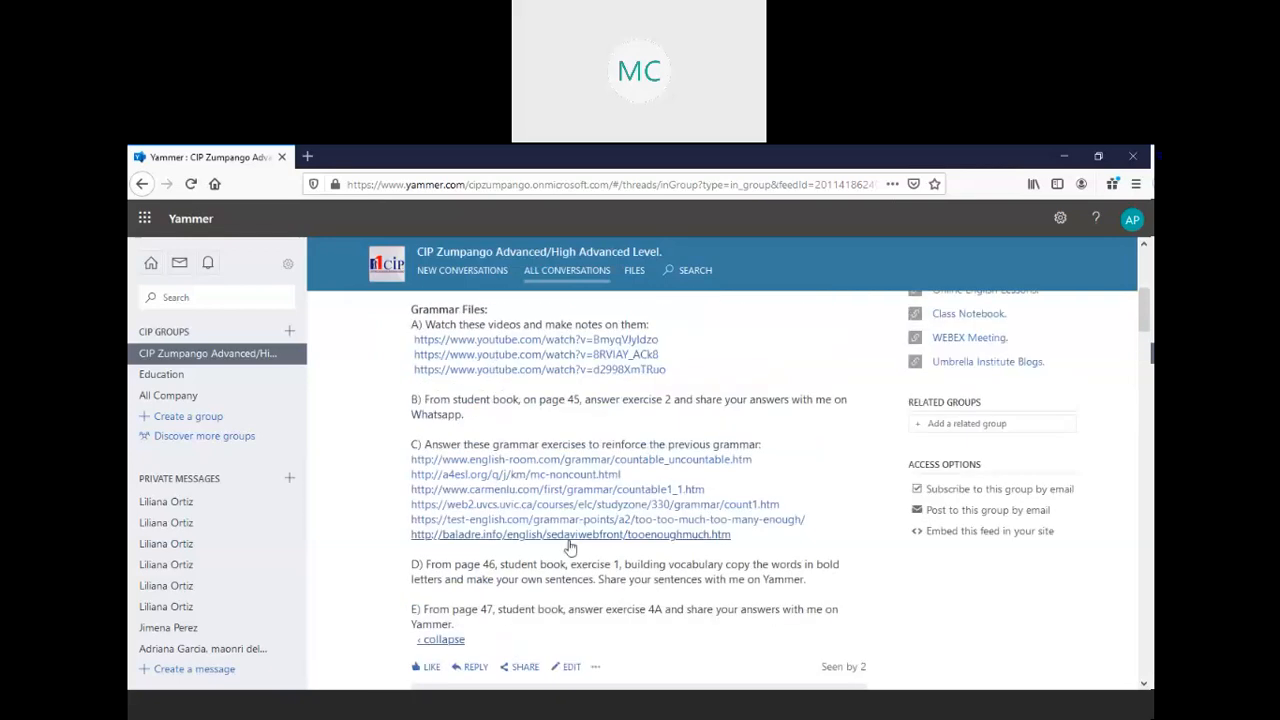
{"action": "mouse_move", "coordinate": [570, 545]}
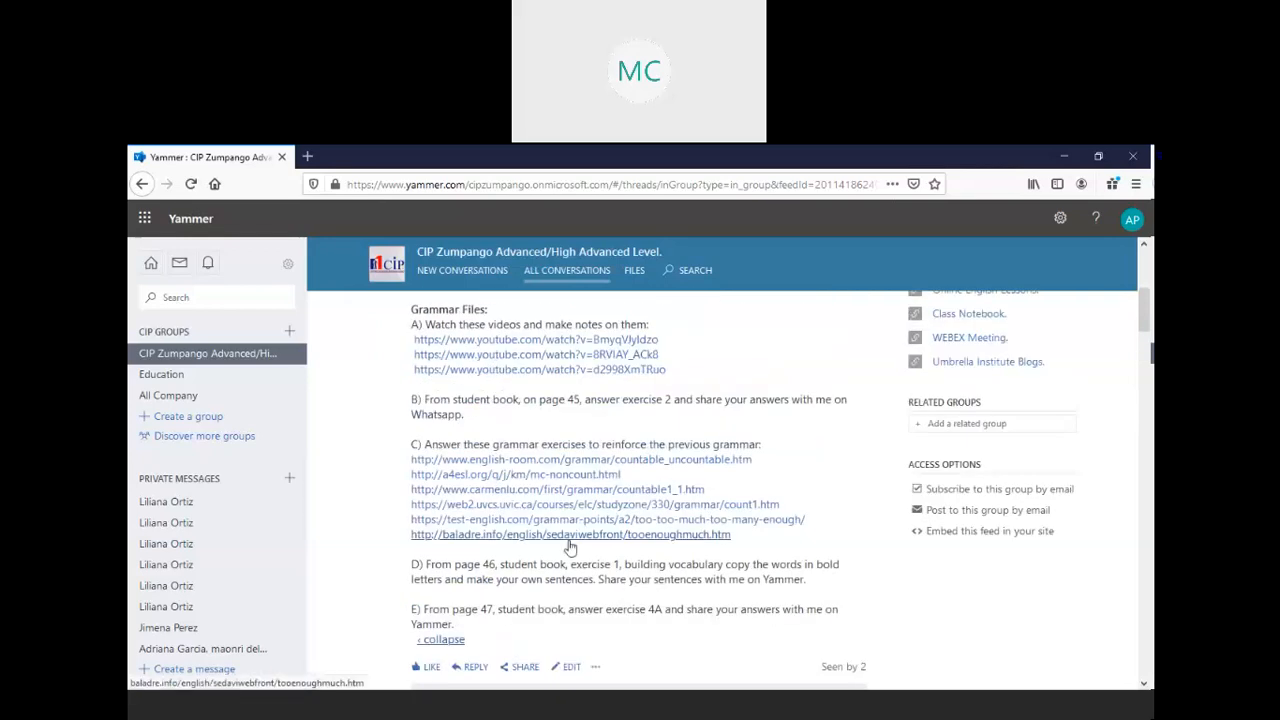